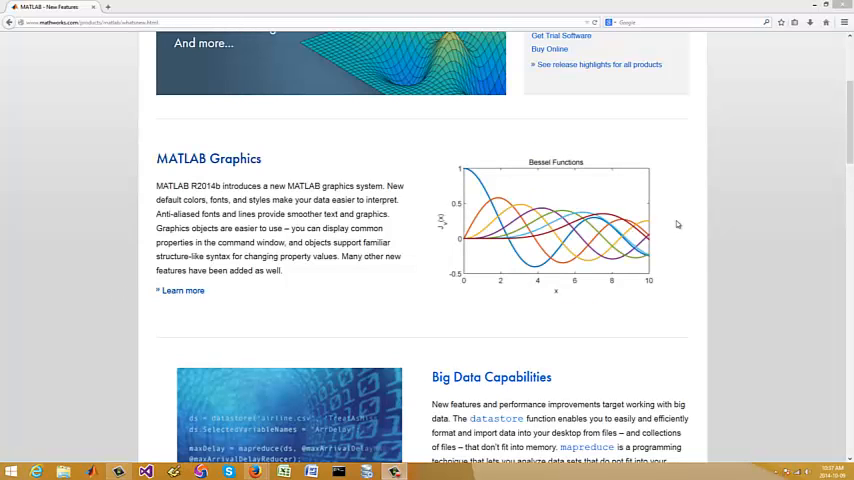
- Scroll the R2014b New Features page past MATLAB Graphics down to Big Data Capabilities
scroll(up, 3)
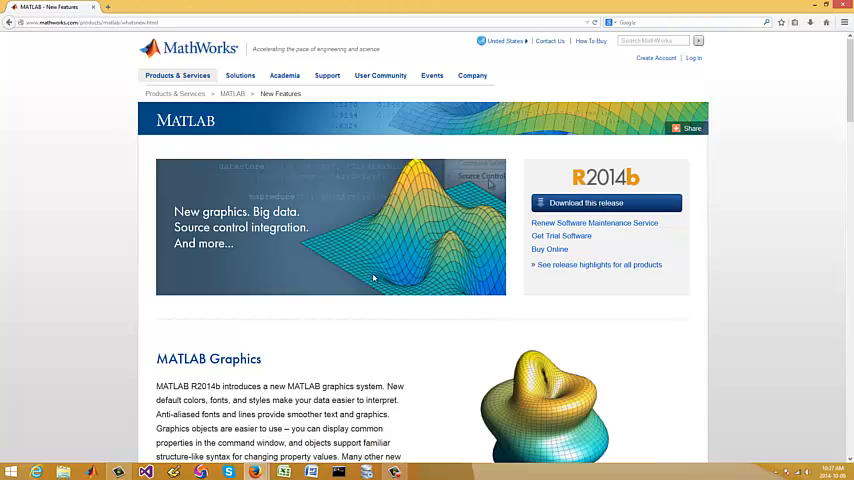
mouse_move(434, 348)
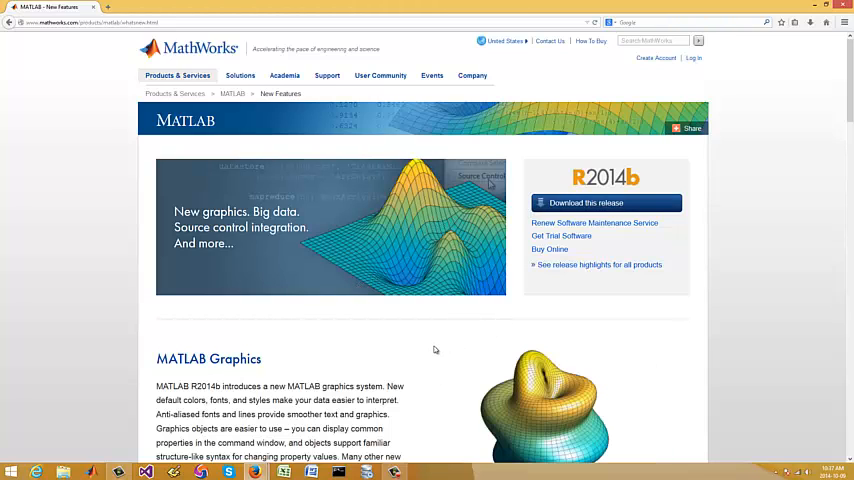
scroll(down, 3)
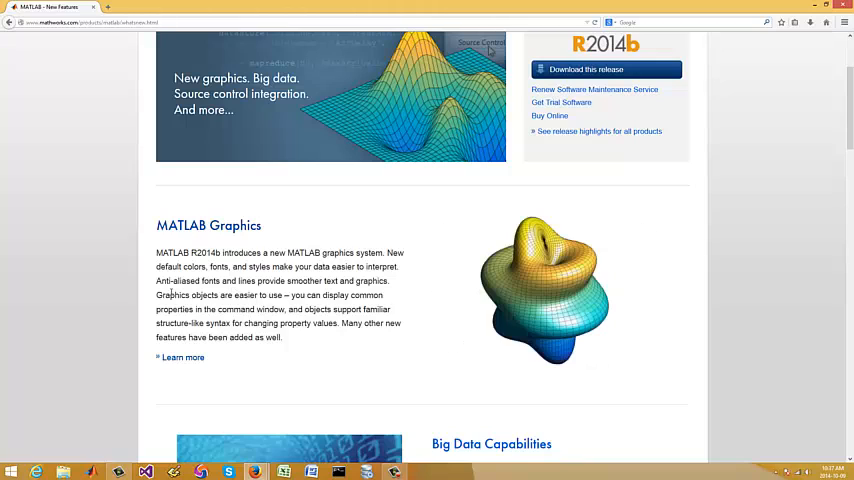
mouse_move(380, 296)
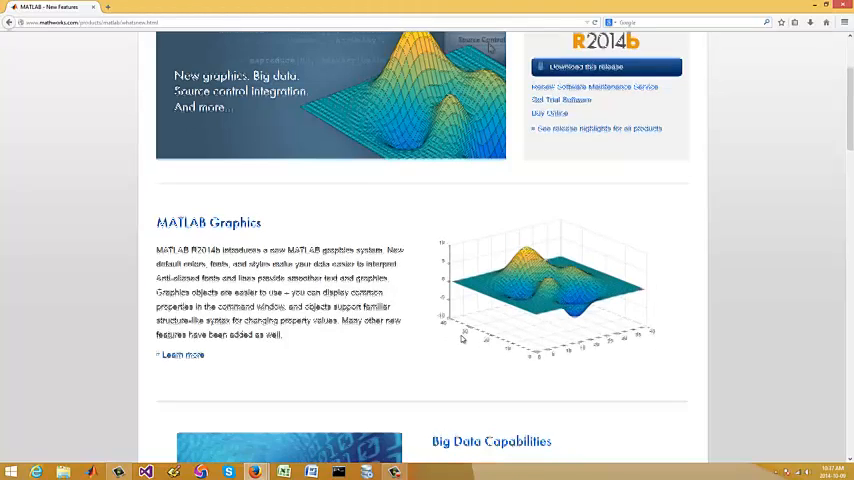
scroll(down, 3)
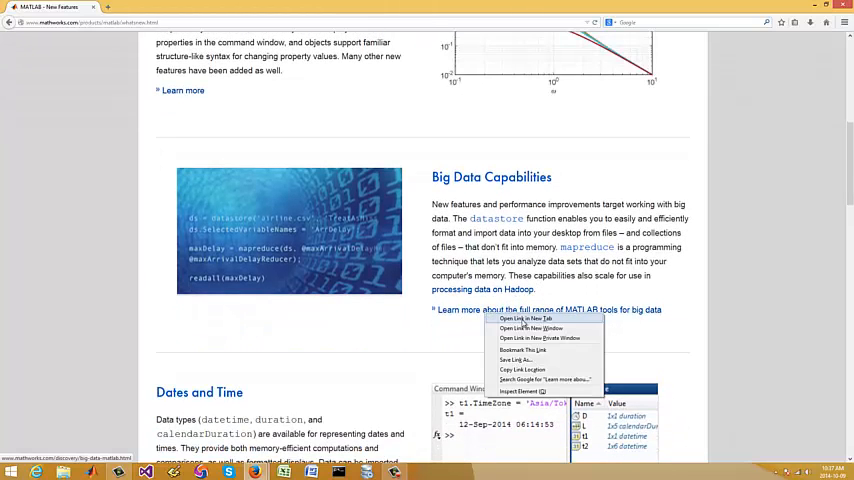
- Open the big data tools link and the 'processing data on Hadoop' link in new tabs
click(520, 318)
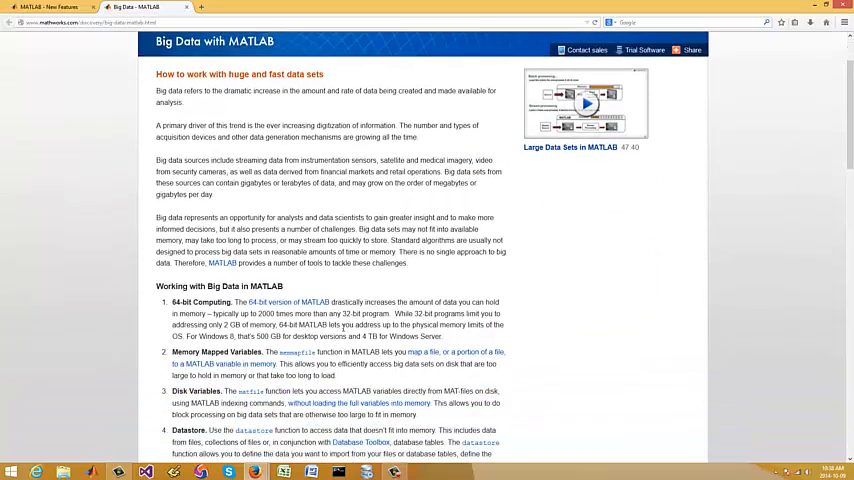
scroll(down, 3)
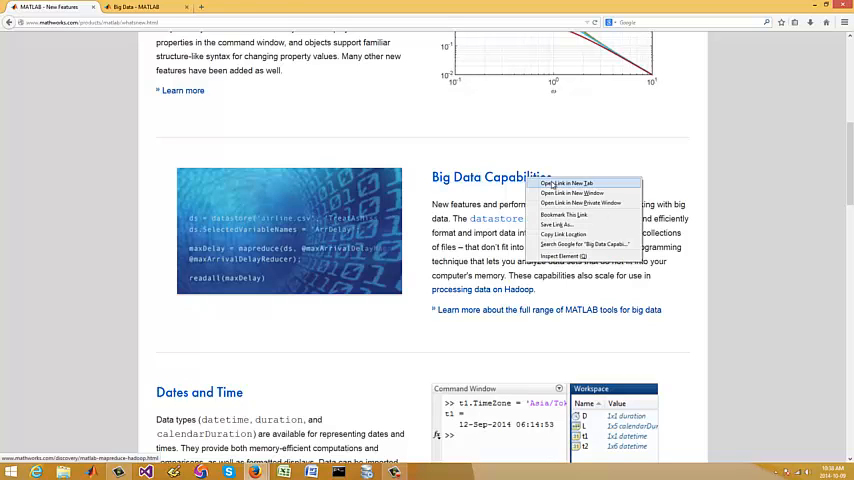
click(564, 182)
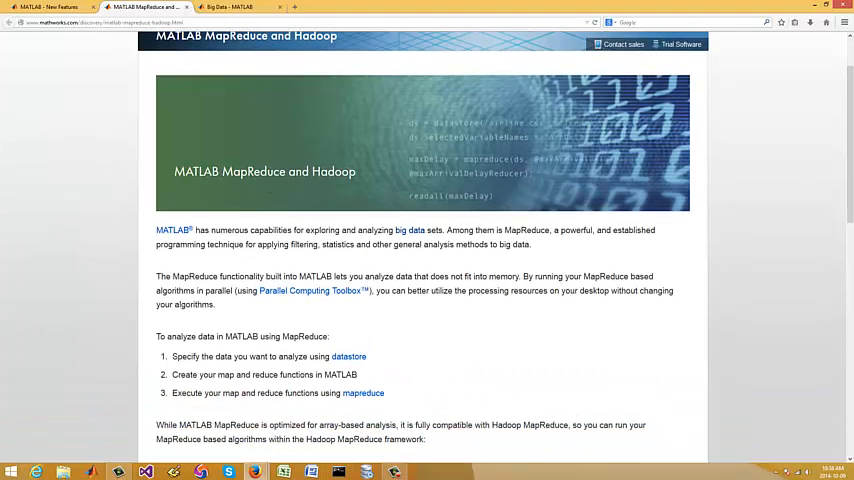
mouse_move(358, 258)
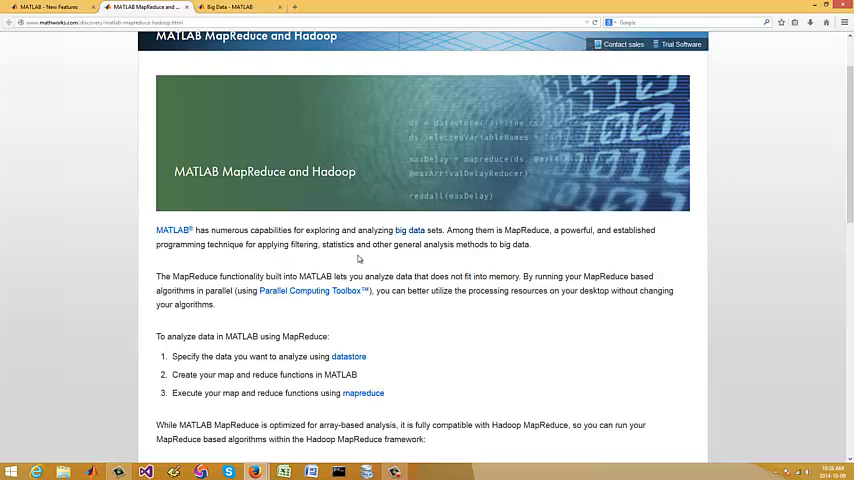
mouse_move(366, 258)
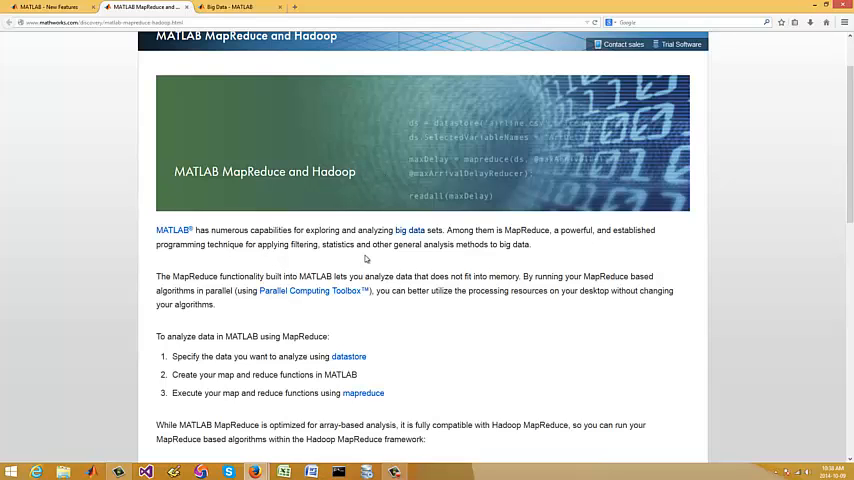
mouse_move(312, 188)
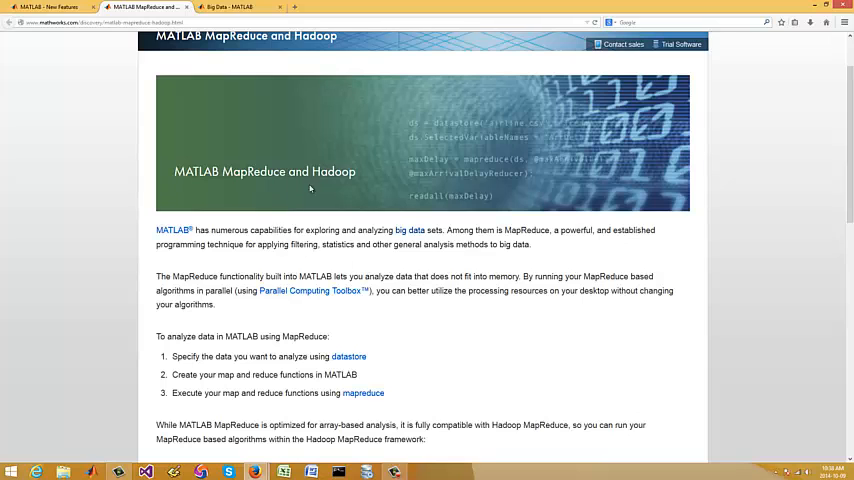
- Scroll through the MapReduce and Hadoop page down to its Desktop and Hadoop sections
scroll(down, 3)
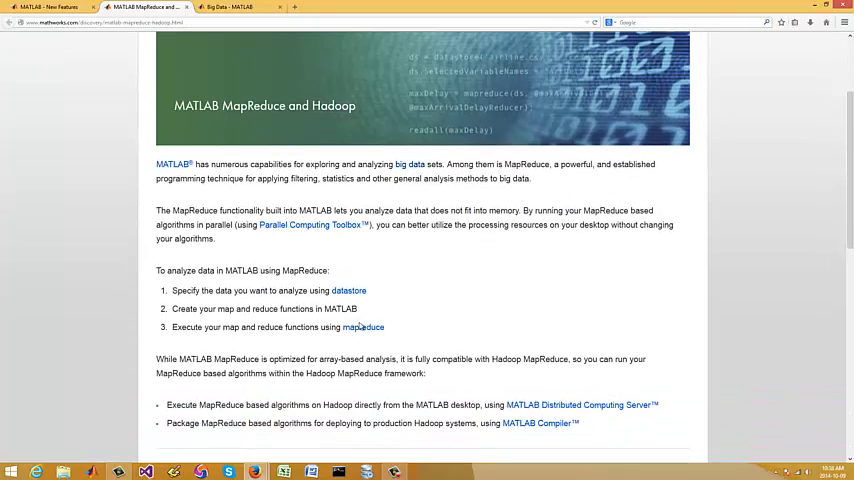
scroll(down, 3)
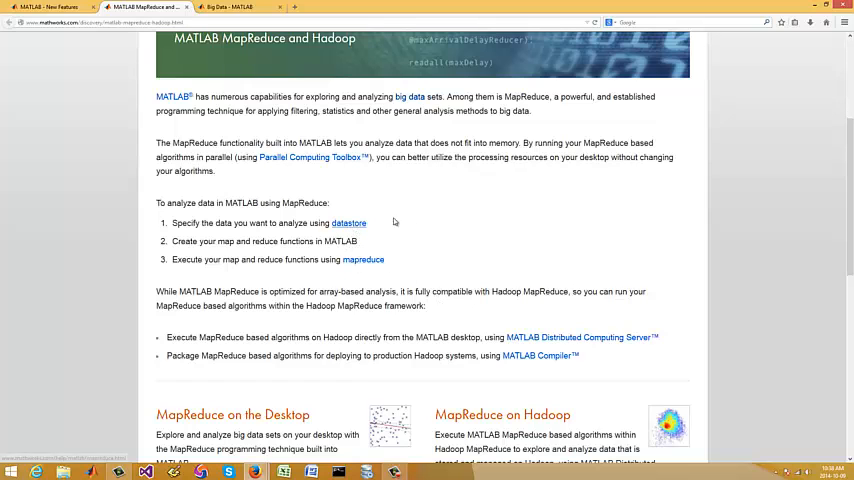
scroll(down, 3)
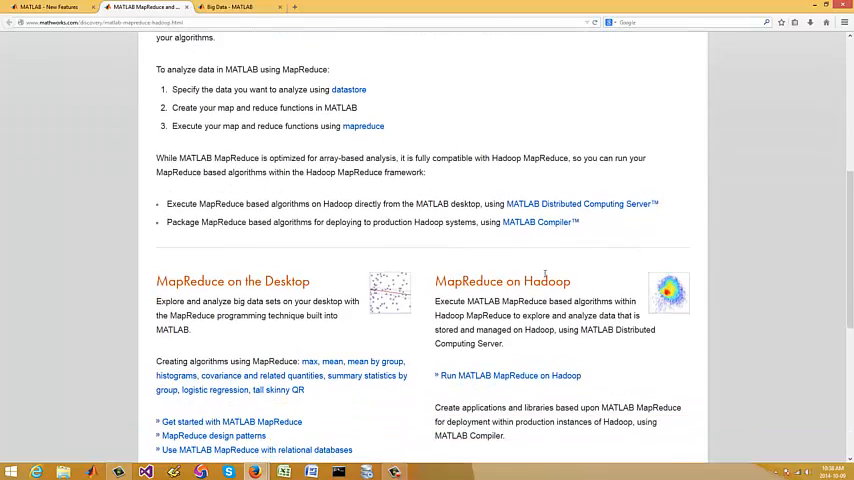
scroll(down, 3)
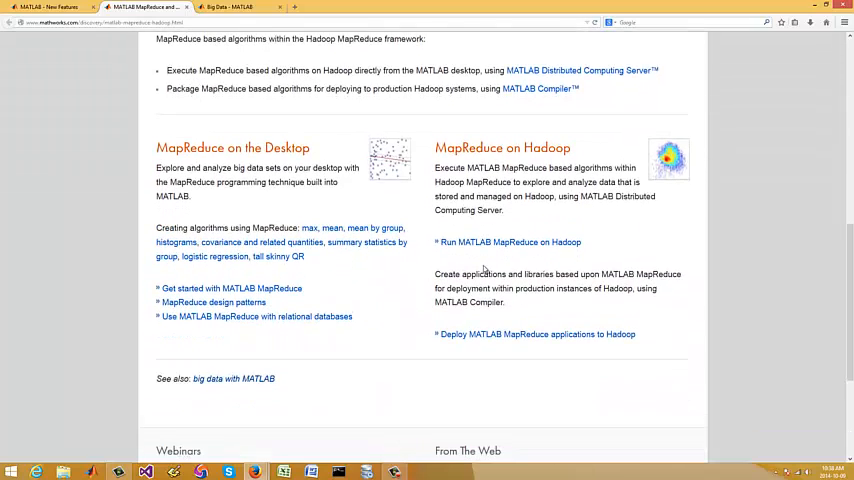
scroll(down, 3)
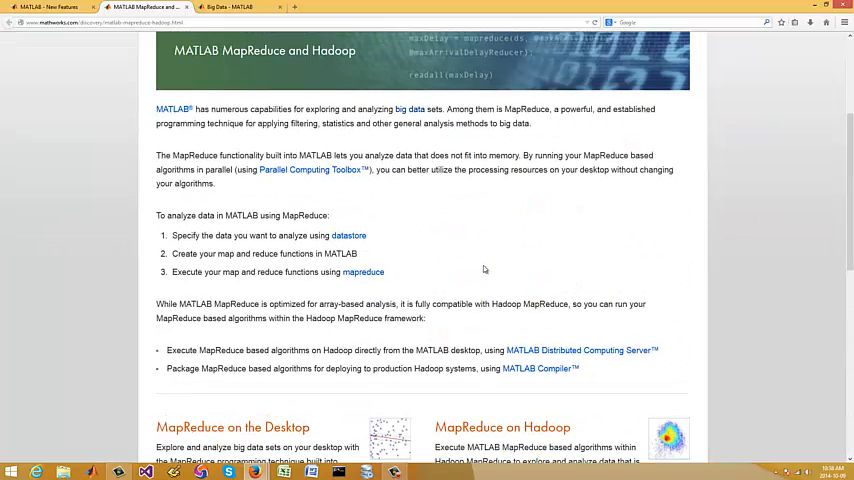
mouse_move(352, 216)
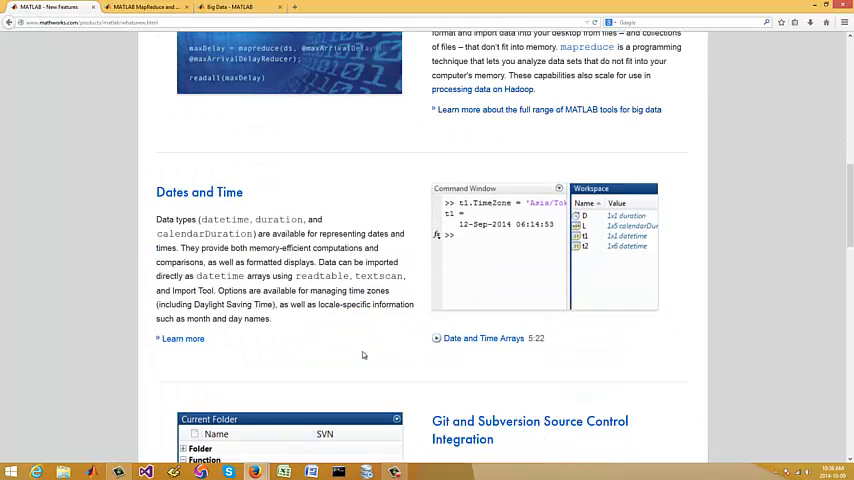
- Scroll the features page down to Git and Subversion and back up toward MATLAB Graphics
scroll(down, 3)
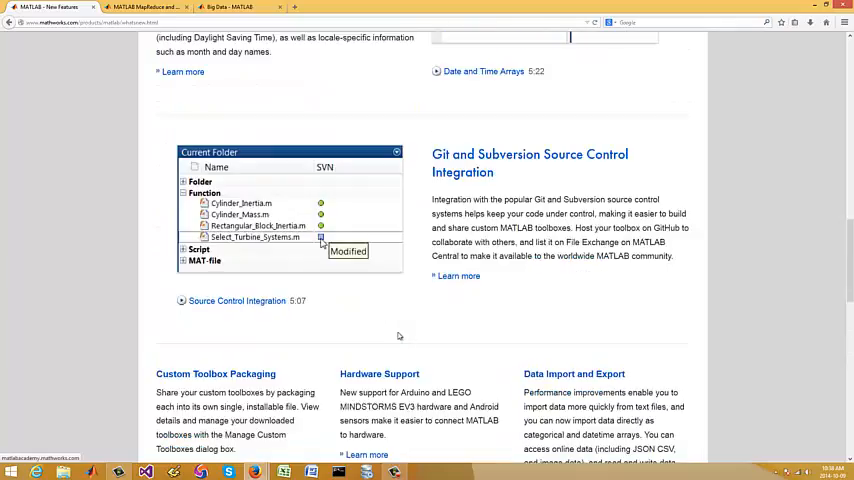
scroll(down, 3)
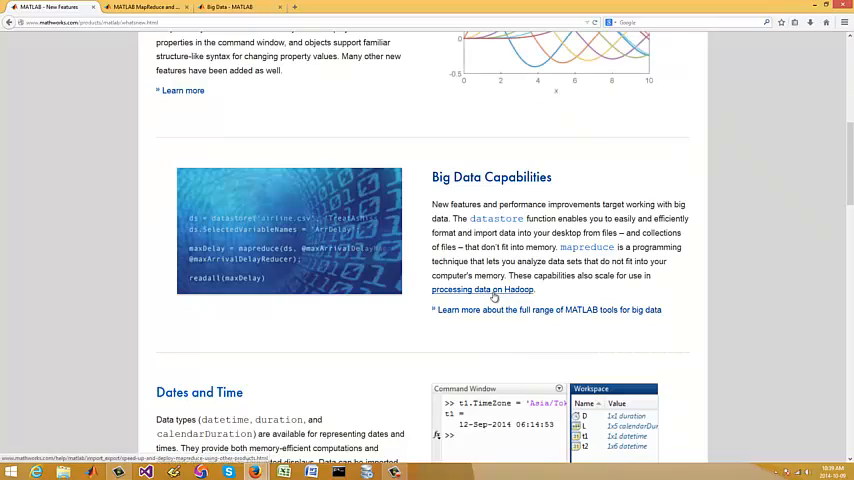
mouse_move(492, 296)
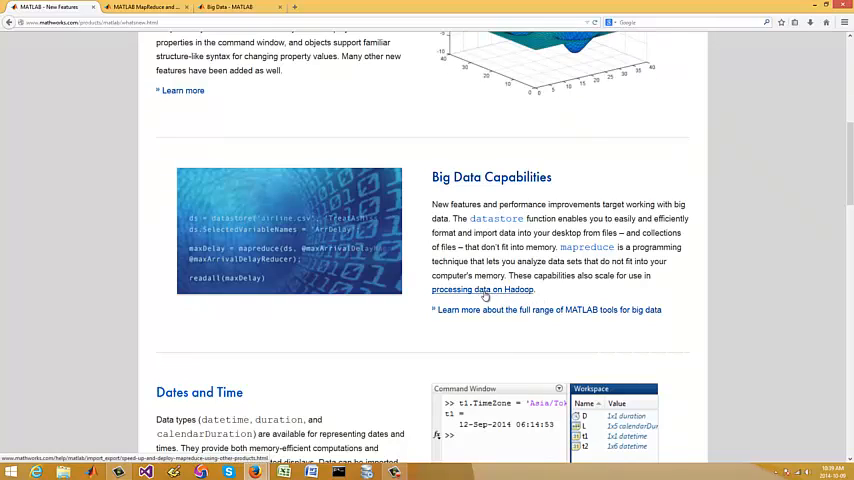
mouse_move(488, 304)
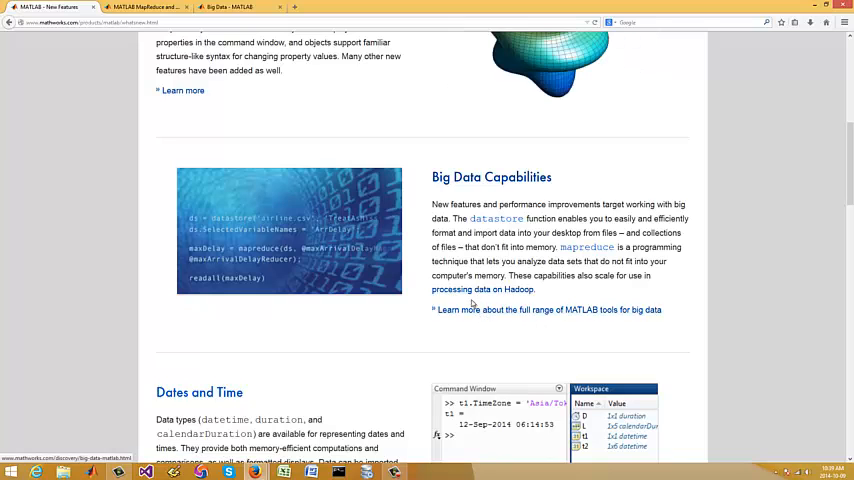
scroll(up, 3)
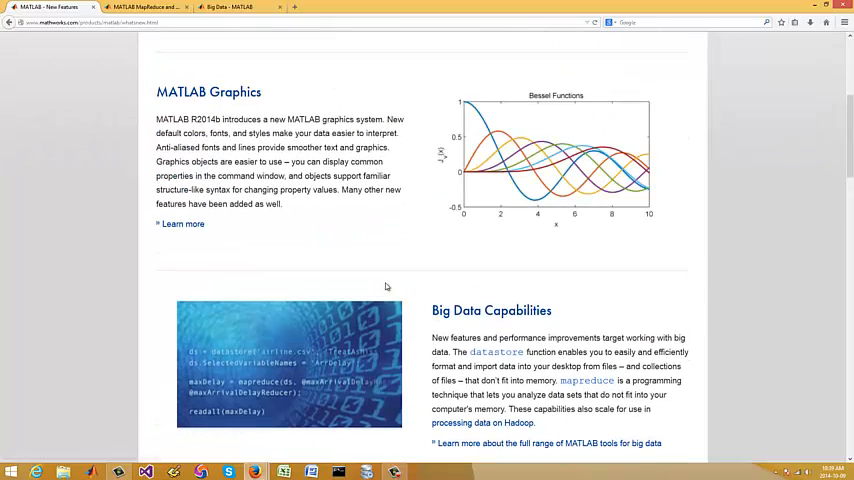
scroll(down, 3)
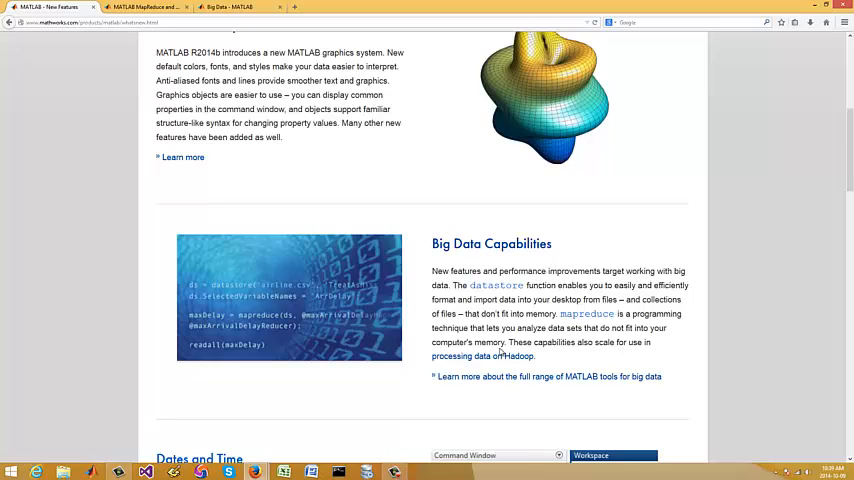
scroll(down, 3)
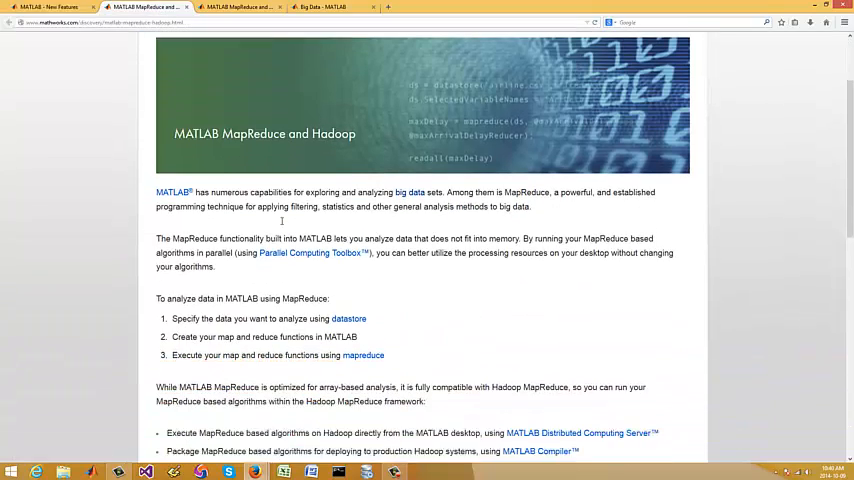
- Scroll down to the MapReduce on the Desktop and MapReduce on Hadoop sections
scroll(down, 3)
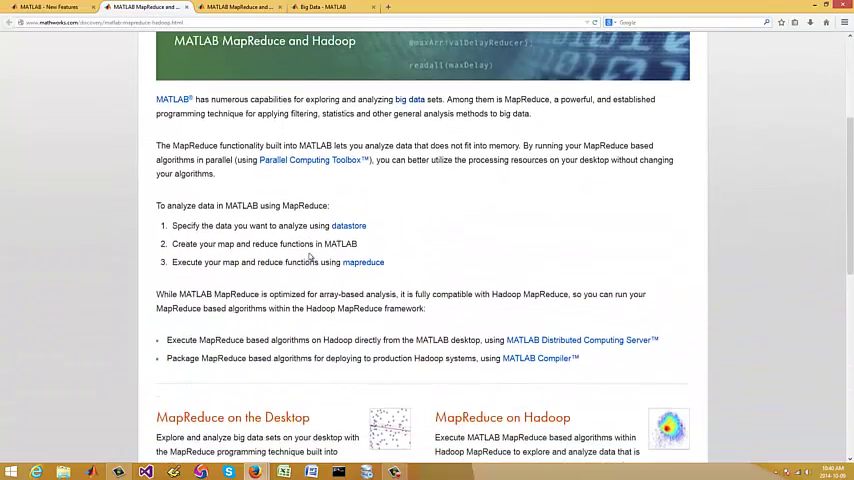
scroll(down, 3)
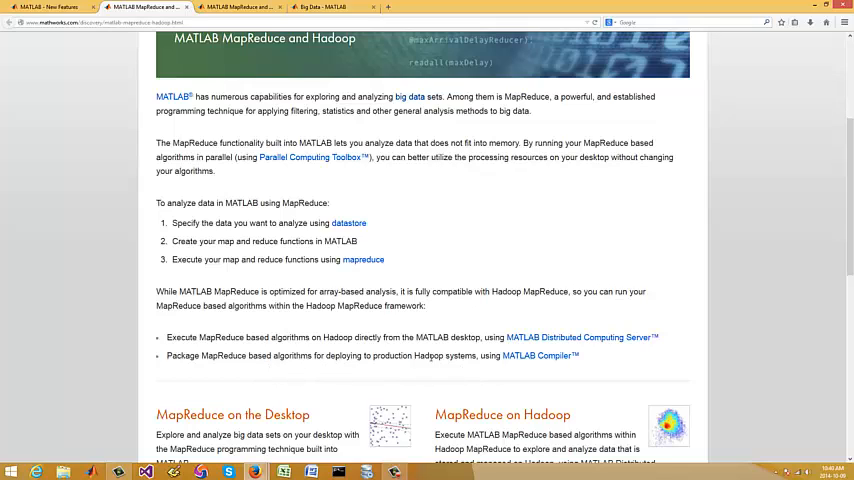
mouse_move(540, 356)
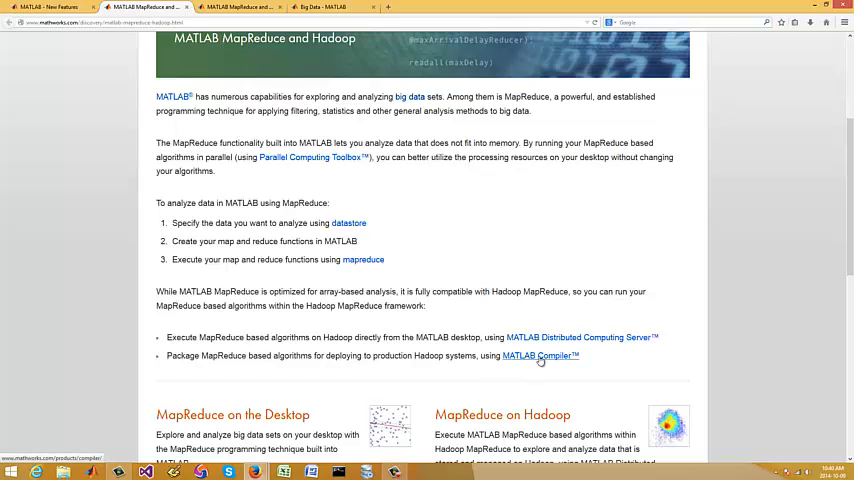
scroll(down, 3)
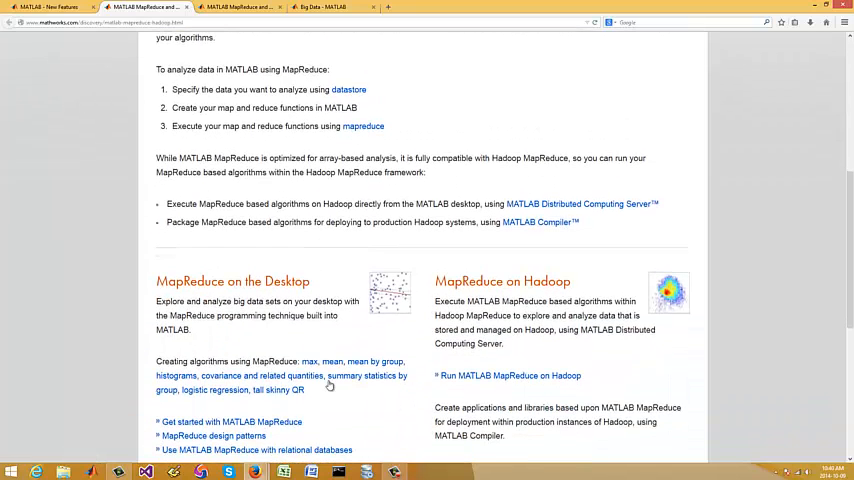
scroll(down, 3)
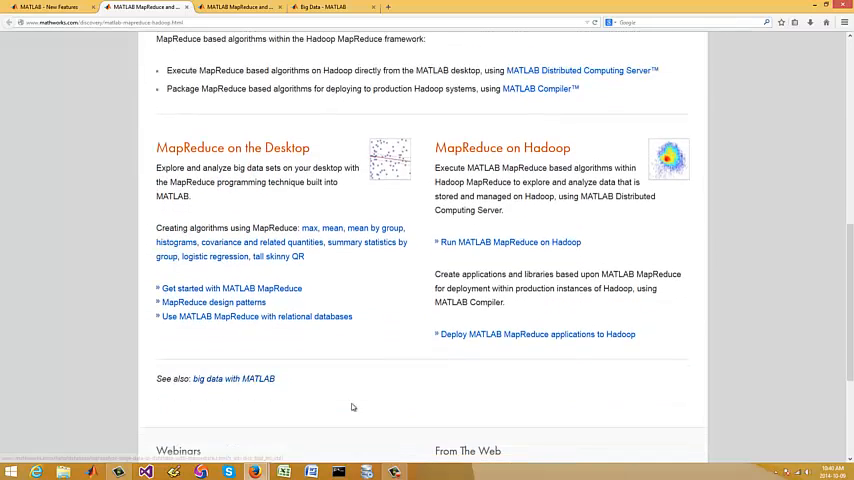
mouse_move(490, 344)
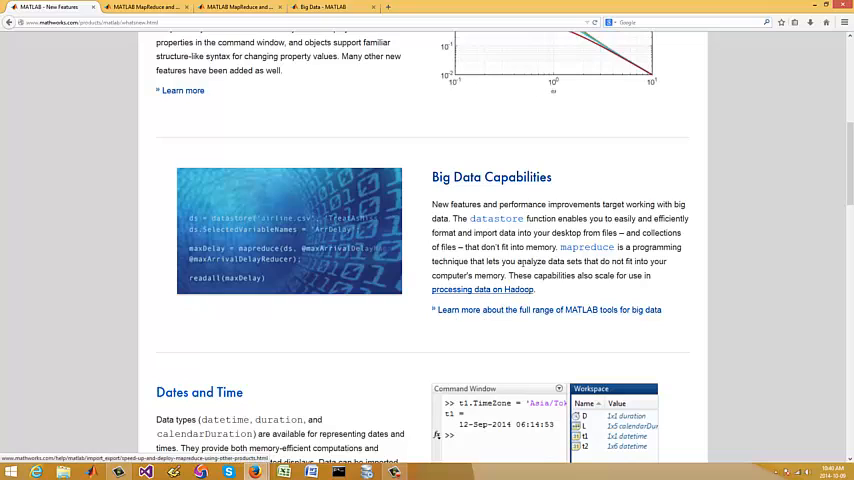
mouse_move(456, 310)
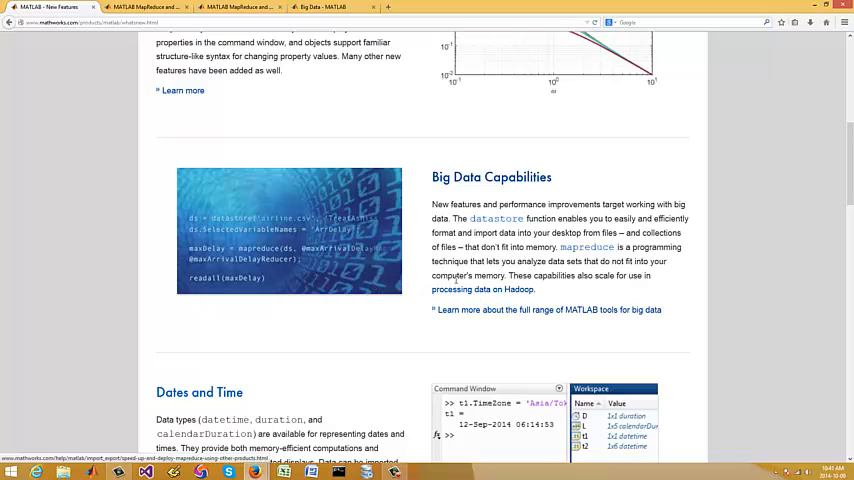
mouse_move(370, 252)
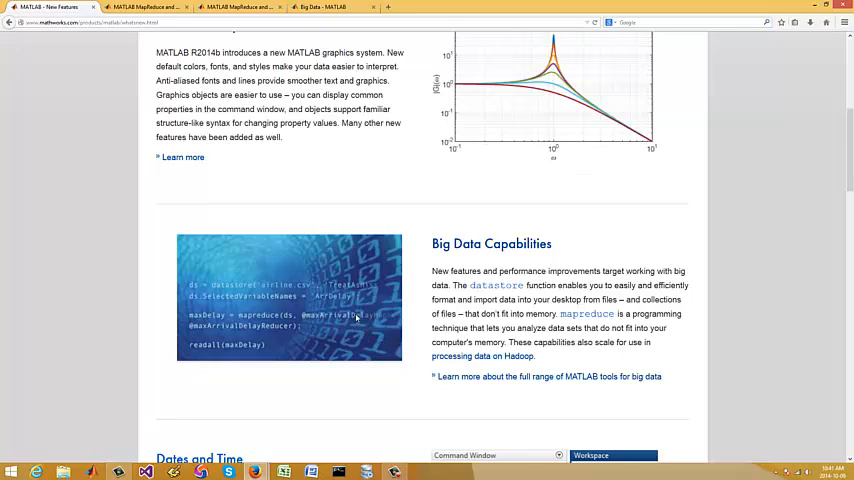
mouse_move(348, 336)
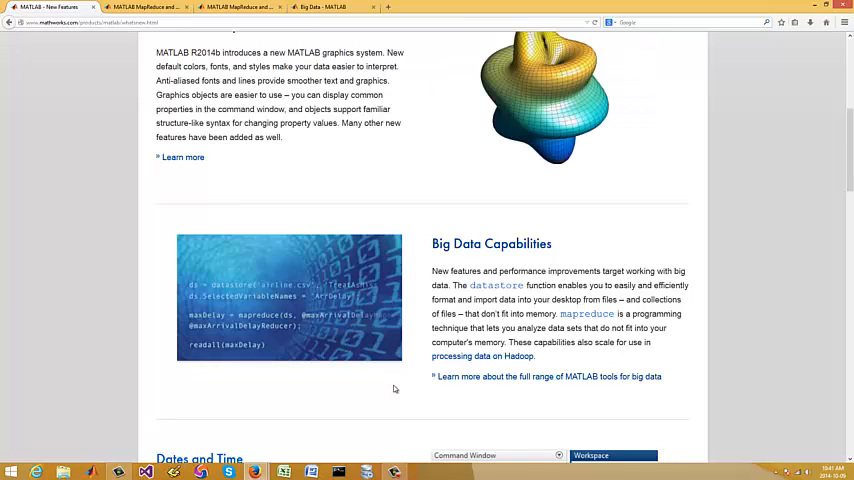
- Scroll the New Features page to the Big Data Capabilities section
scroll(down, 3)
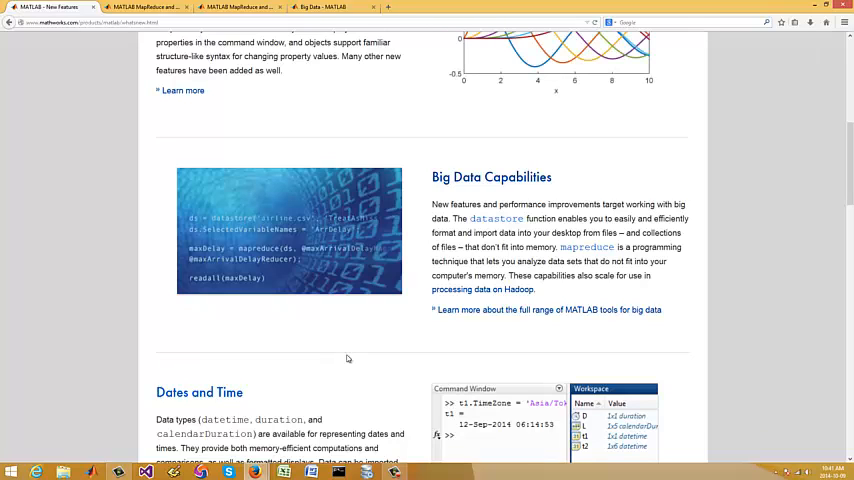
mouse_move(400, 376)
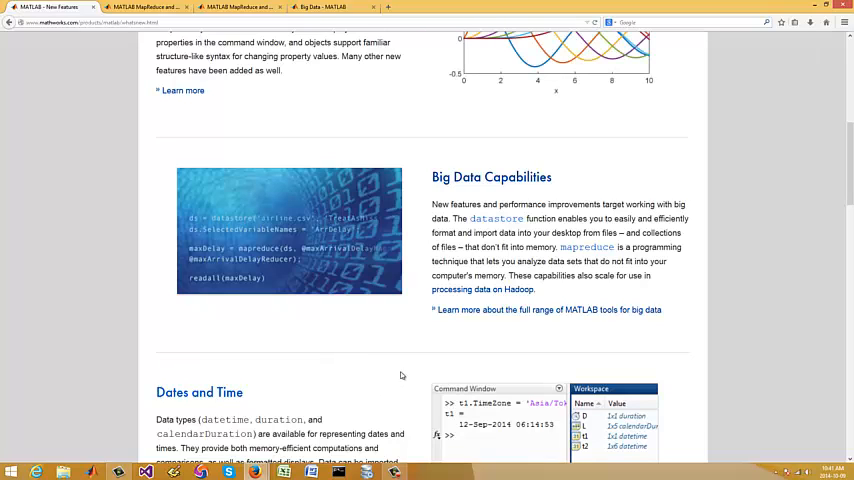
scroll(down, 3)
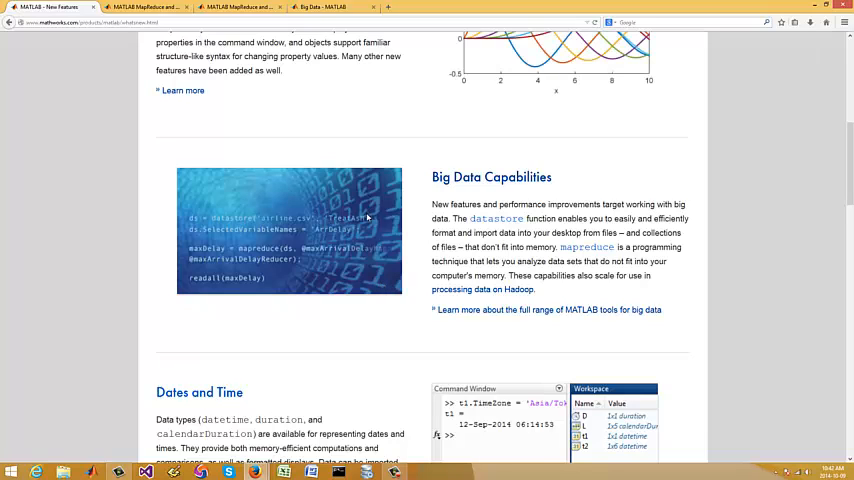
mouse_move(372, 298)
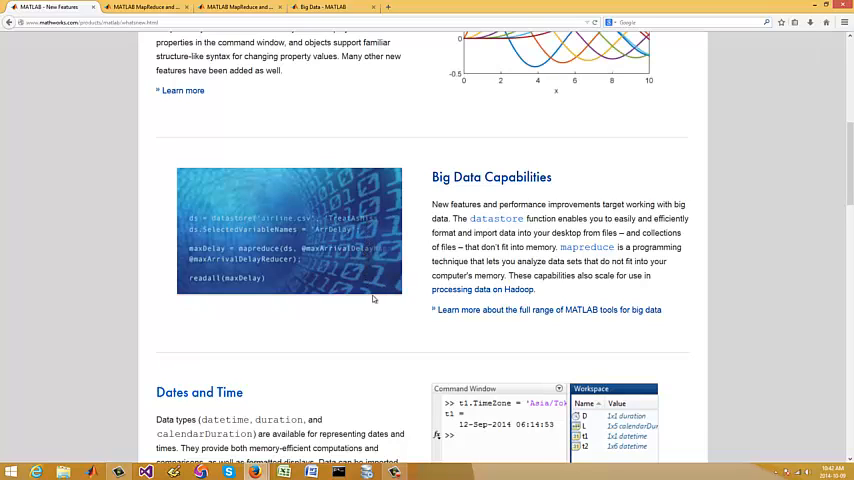
scroll(down, 3)
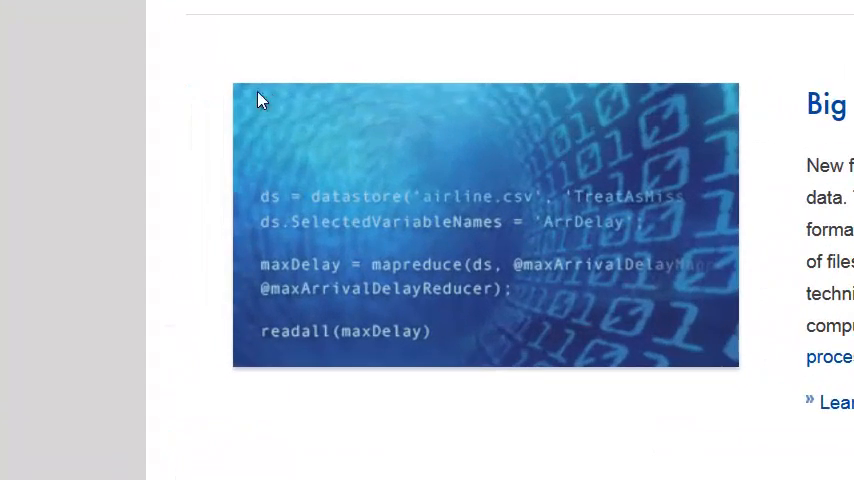
mouse_move(752, 316)
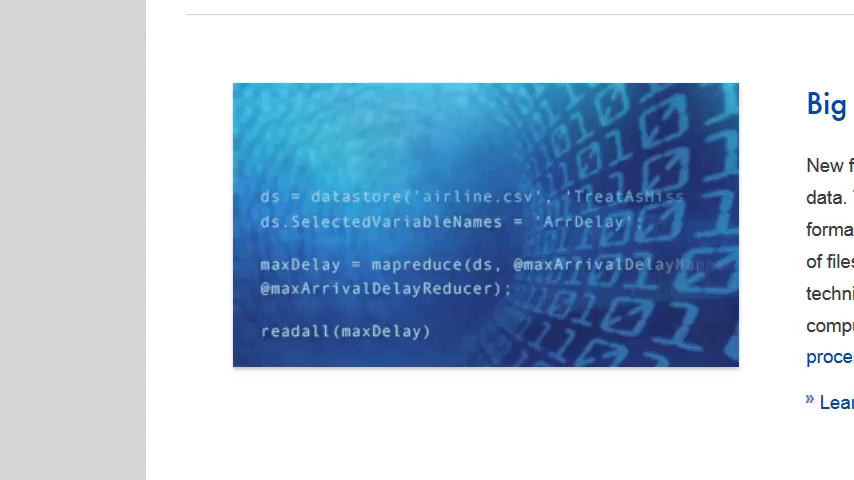
- Scroll the highlights page up and down until Big Data Capabilities sits above Dates and Time
scroll(down, 3)
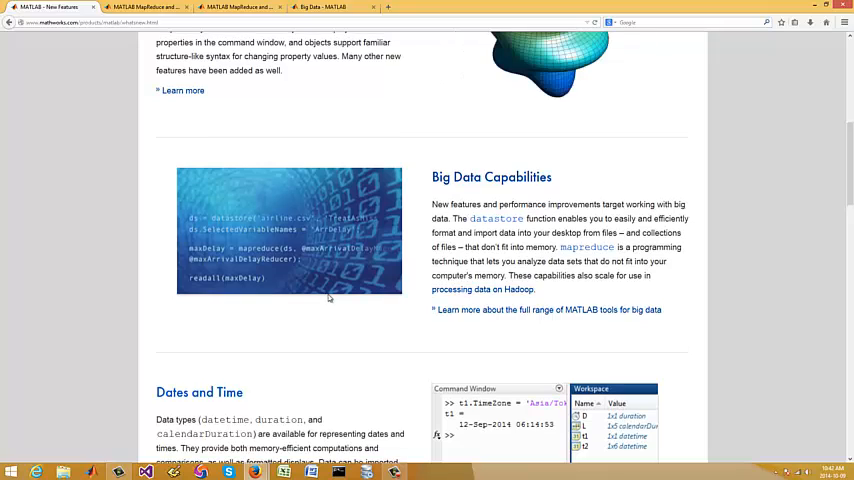
mouse_move(328, 304)
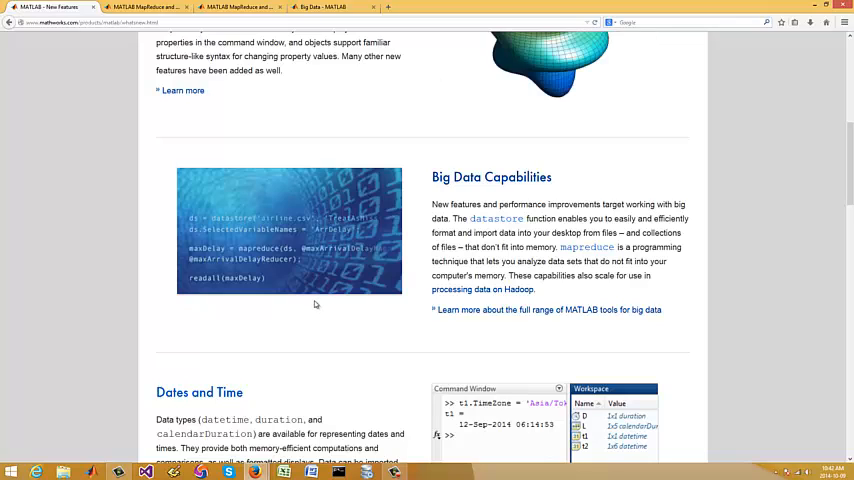
mouse_move(304, 296)
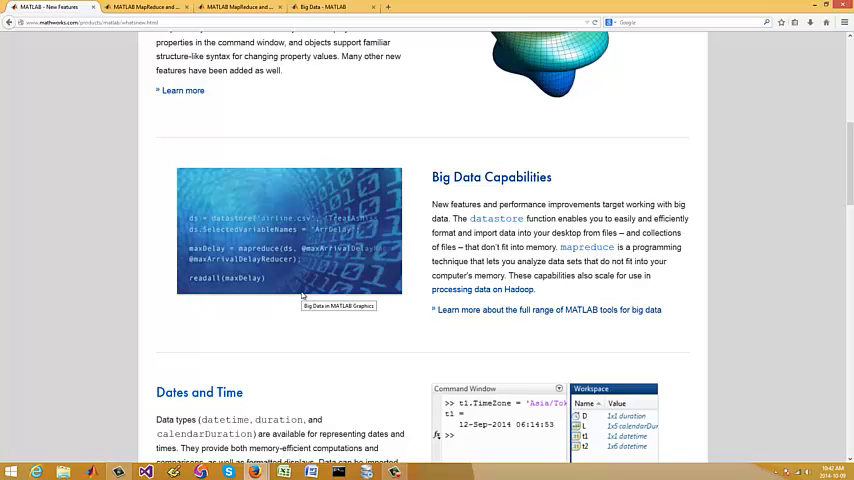
scroll(down, 3)
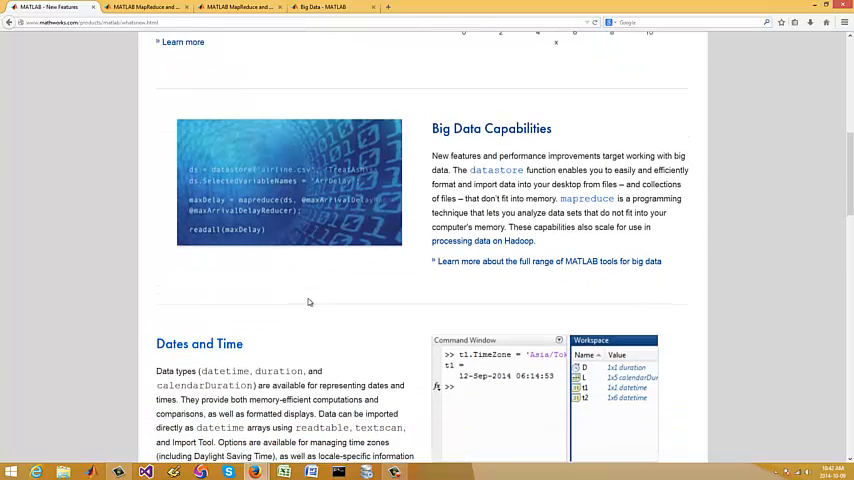
scroll(up, 3)
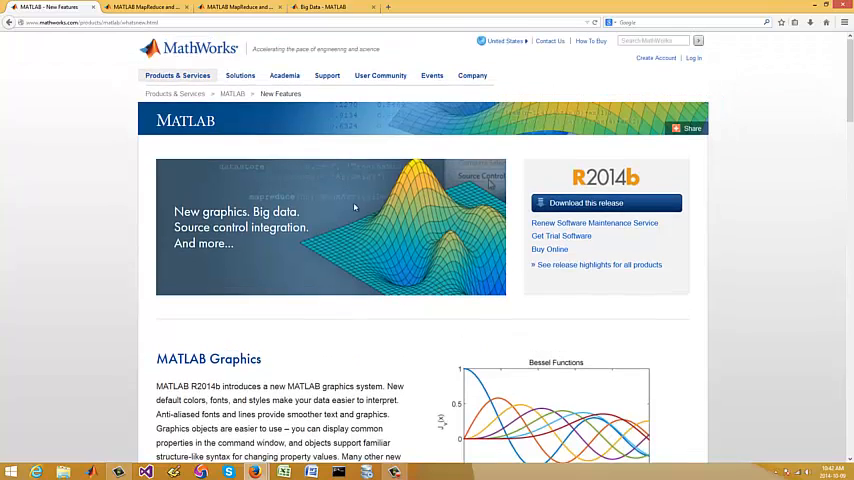
scroll(down, 3)
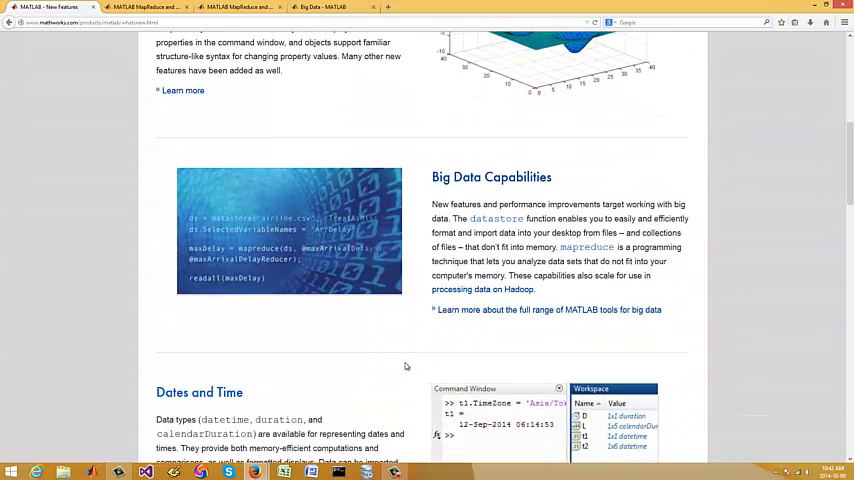
scroll(down, 3)
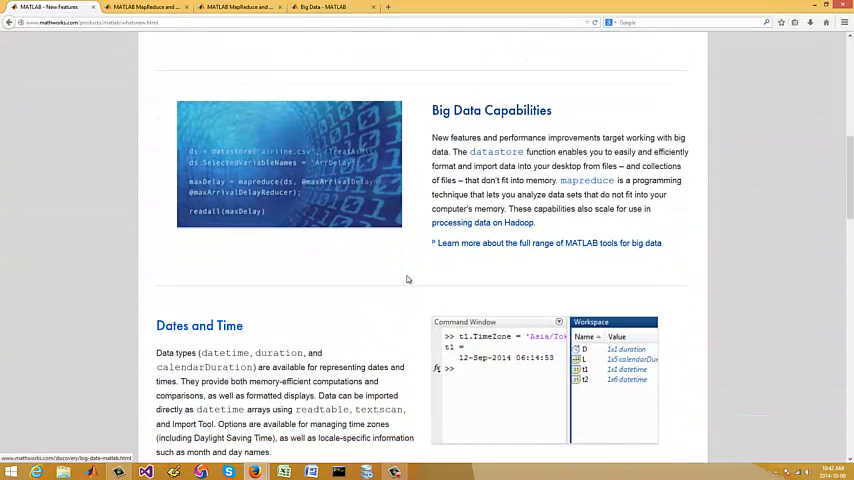
mouse_move(384, 288)
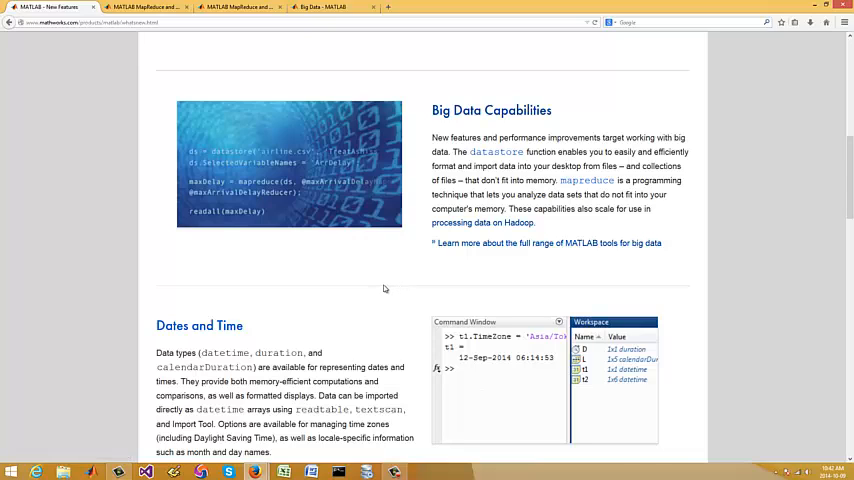
mouse_move(372, 296)
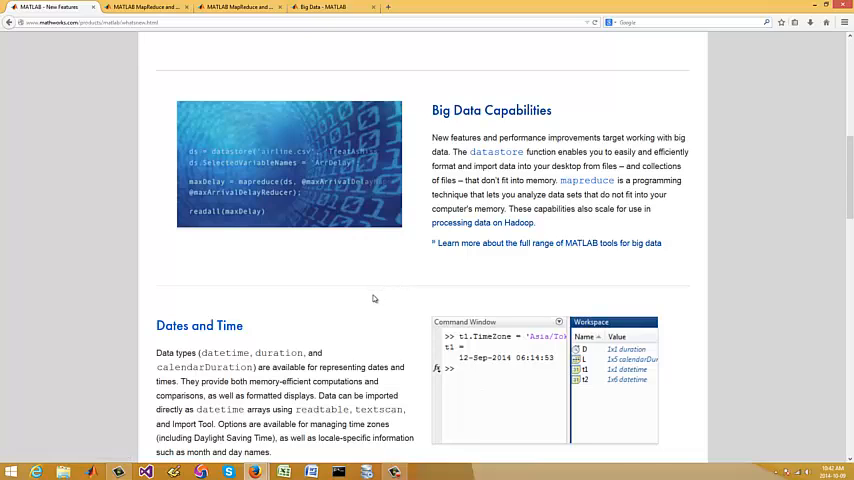
mouse_move(362, 292)
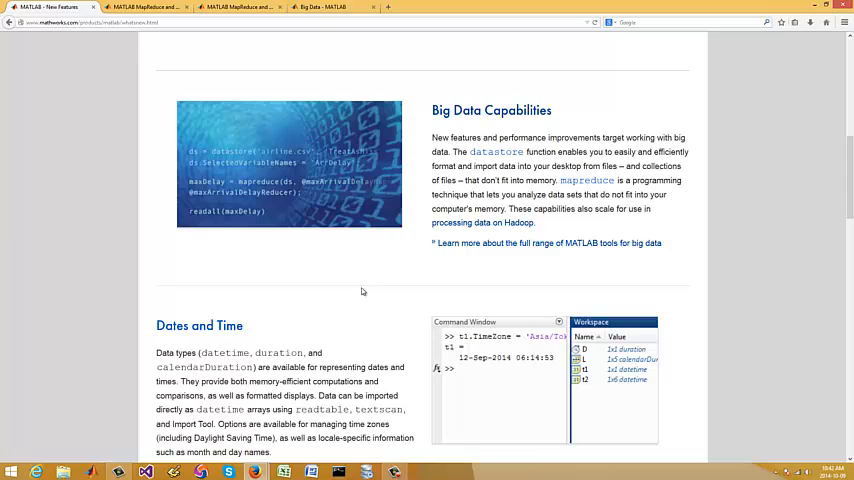
mouse_move(368, 288)
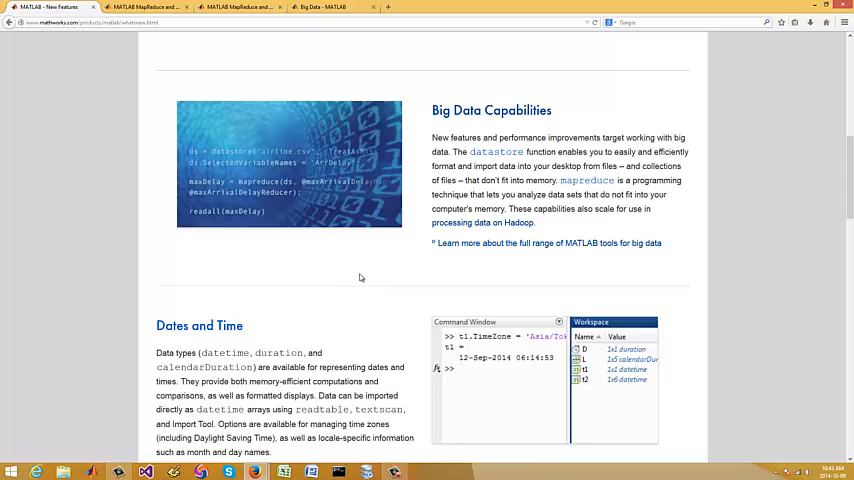
mouse_move(360, 284)
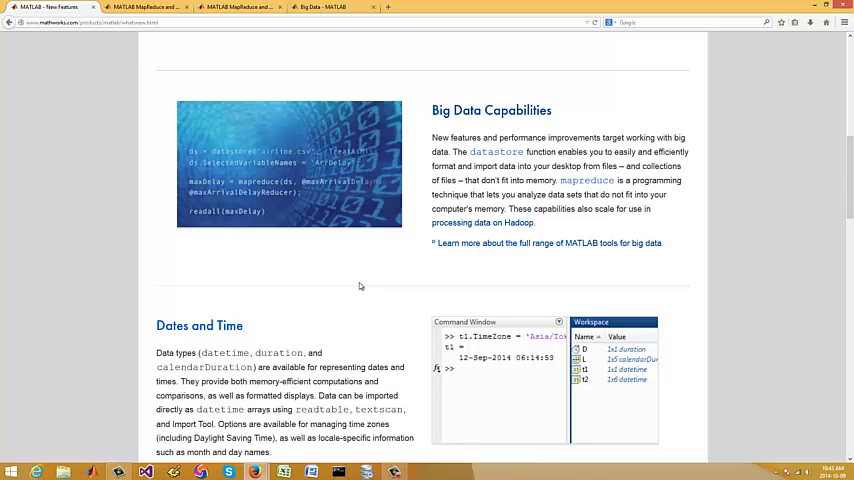
mouse_move(382, 332)
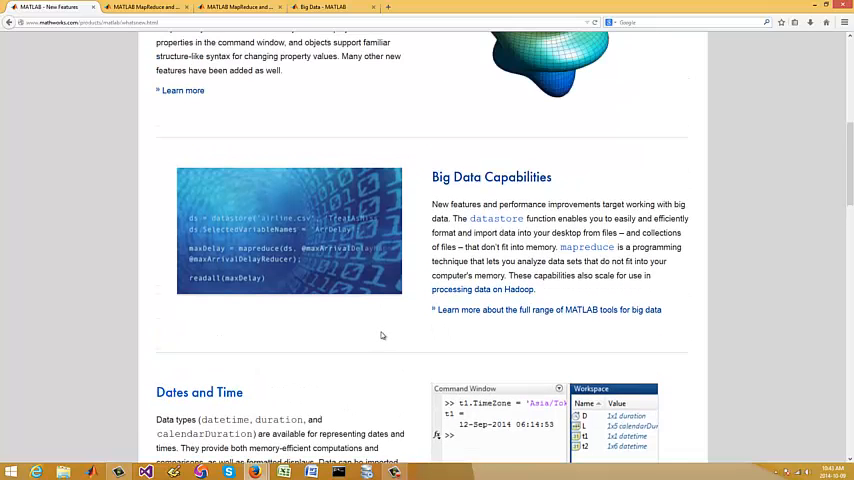
scroll(down, 3)
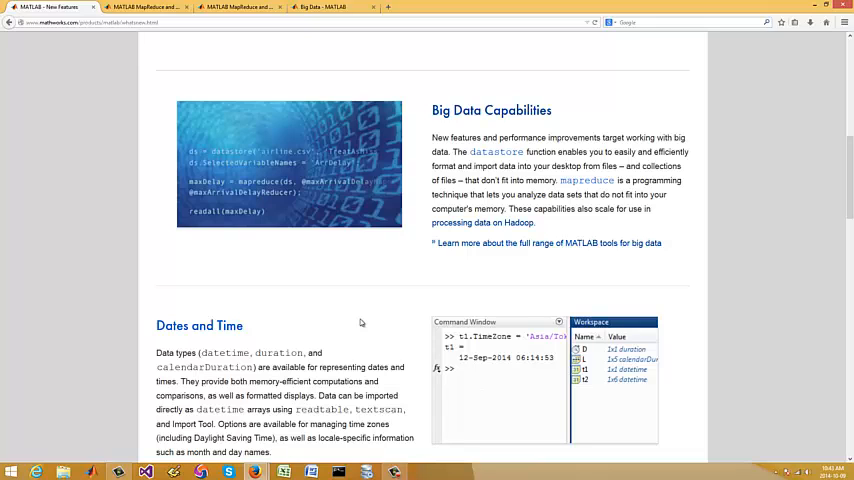
scroll(down, 3)
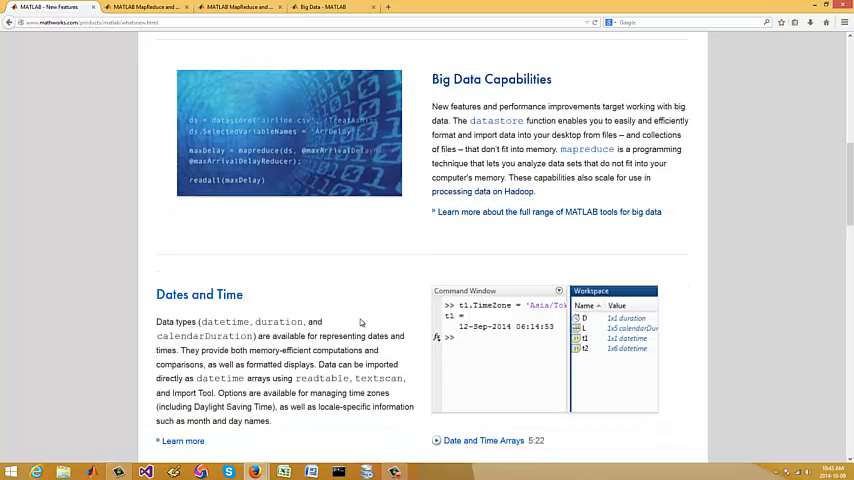
scroll(up, 3)
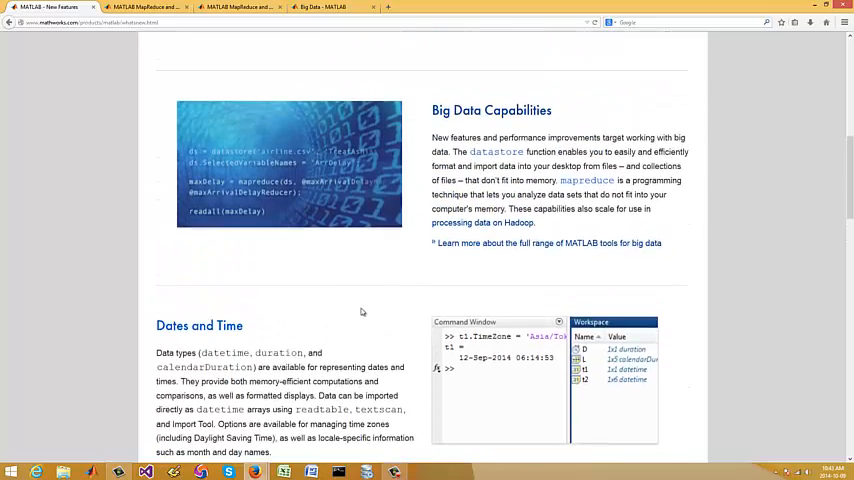
scroll(up, 3)
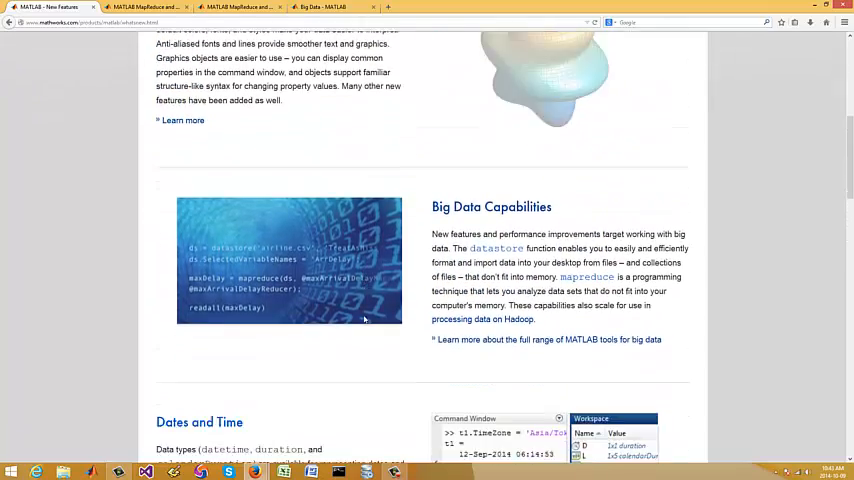
scroll(down, 3)
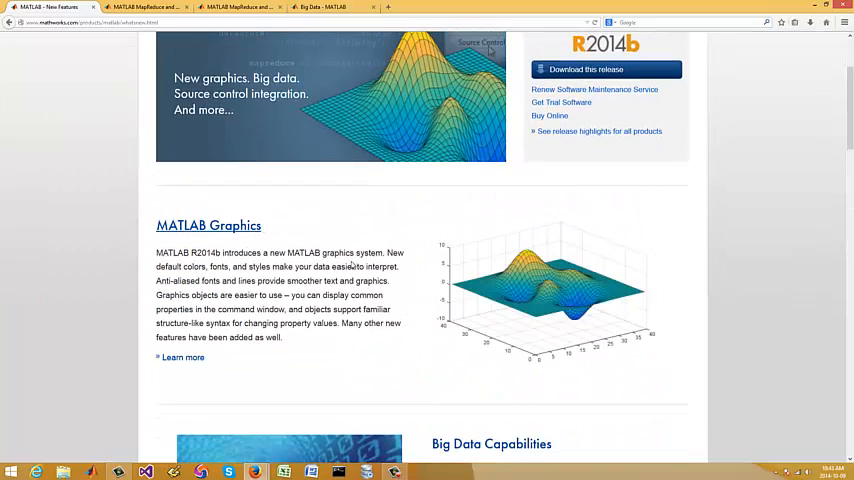
scroll(down, 3)
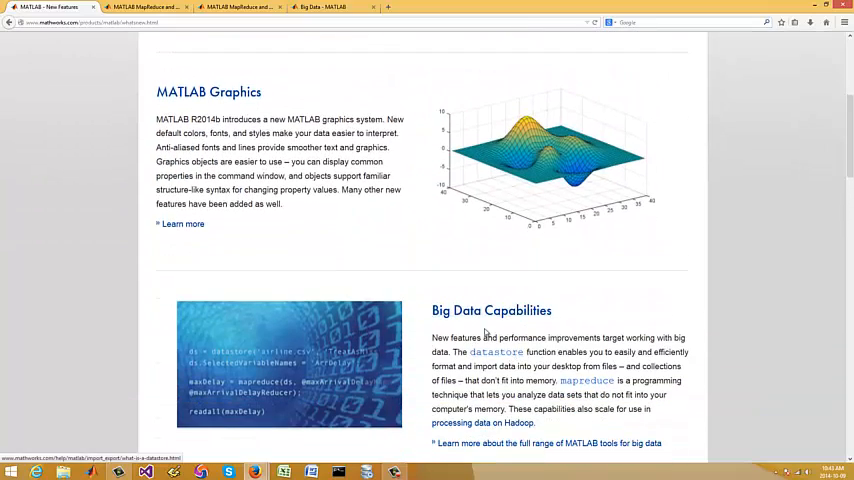
scroll(down, 3)
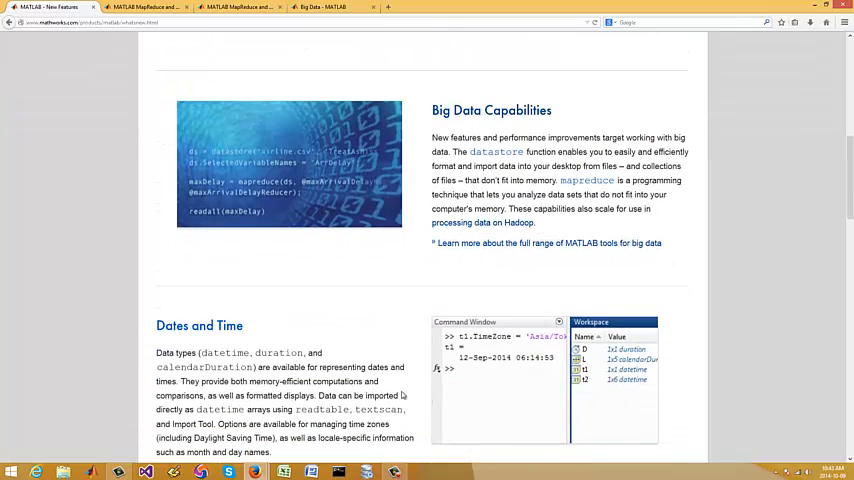
scroll(down, 3)
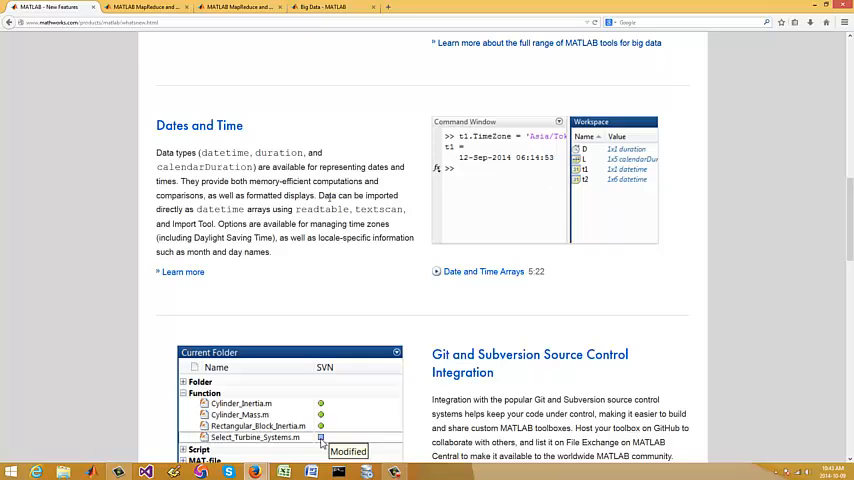
mouse_move(518, 288)
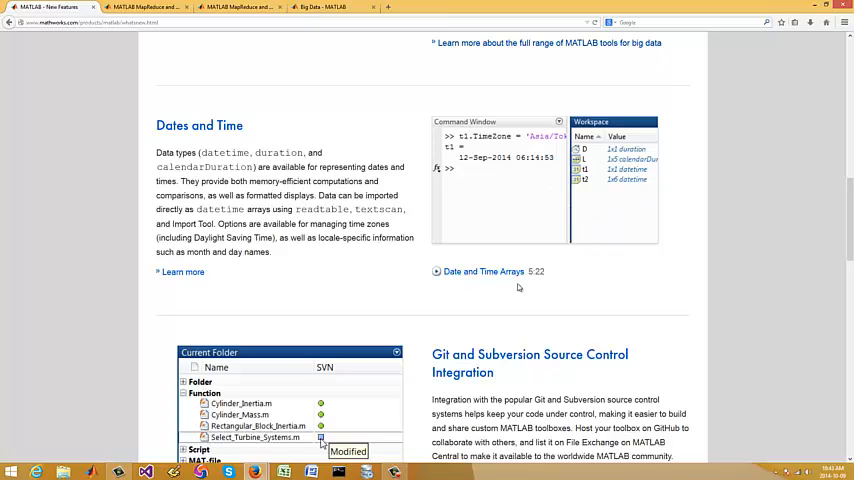
scroll(down, 3)
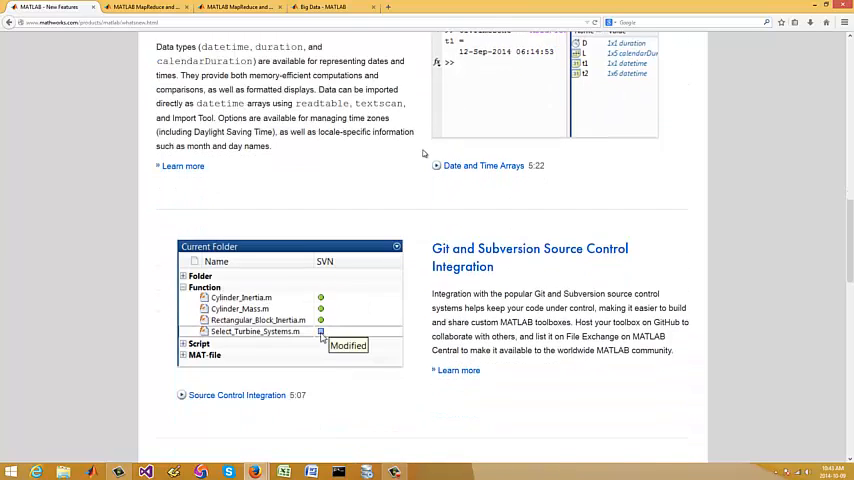
scroll(down, 3)
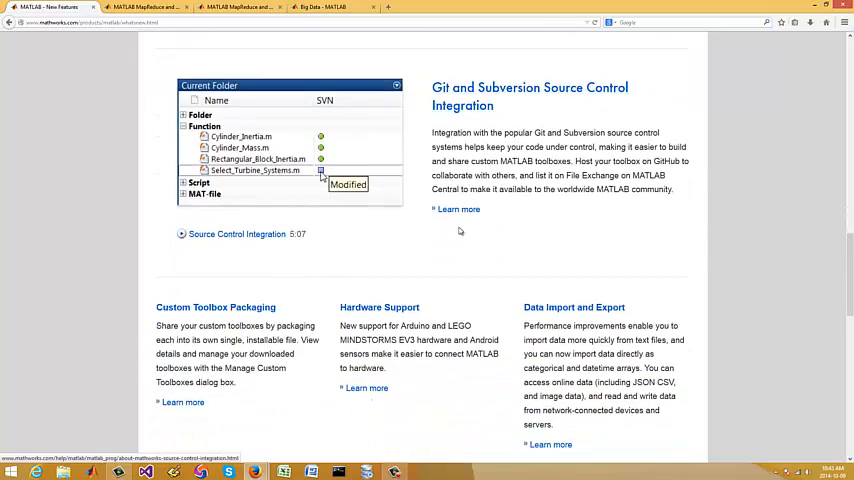
scroll(up, 3)
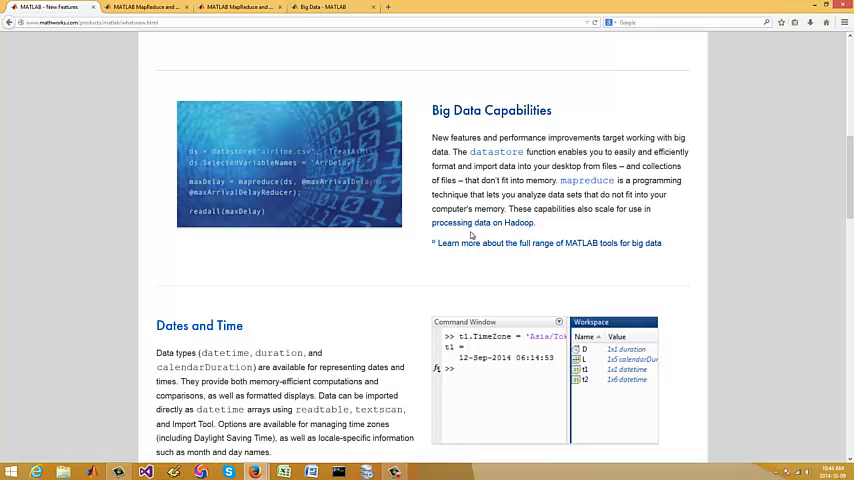
mouse_move(594, 266)
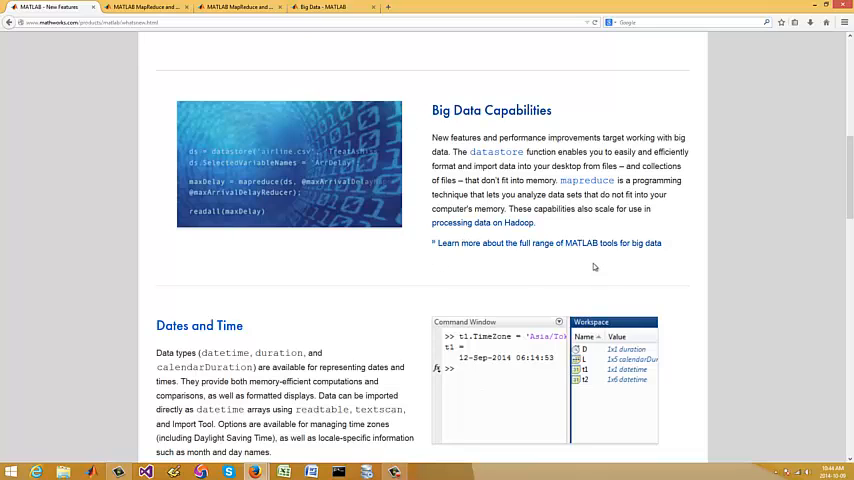
mouse_move(308, 200)
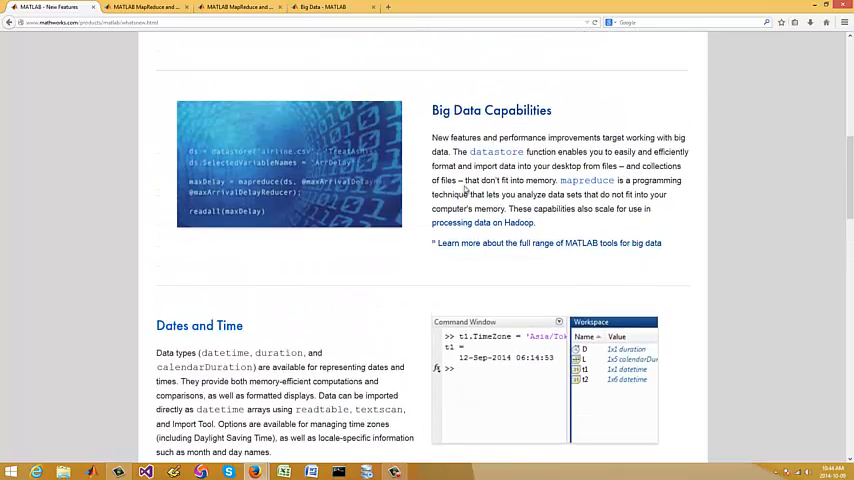
mouse_move(454, 264)
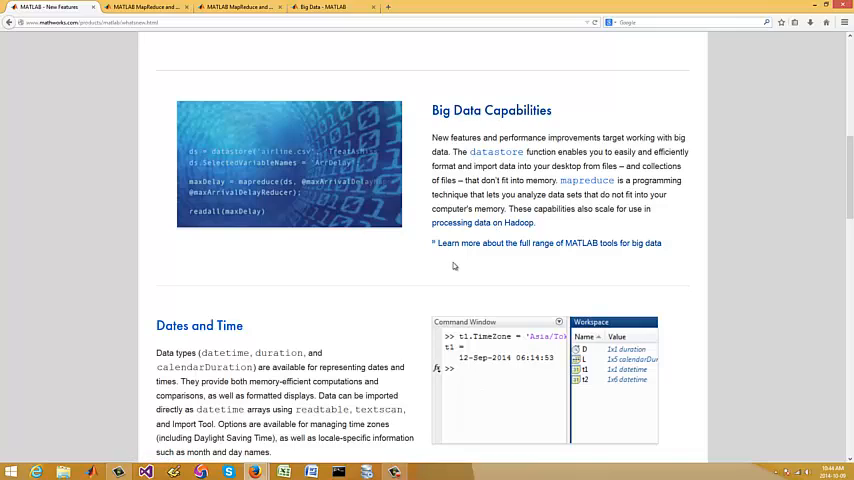
- Scroll past Git and Subversion to Hardware Support and Data Import, then back to Dates and Time
scroll(up, 3)
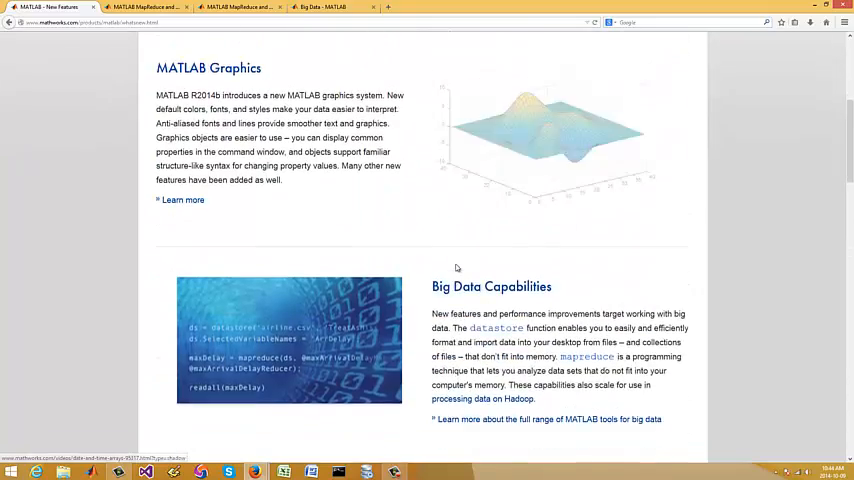
scroll(down, 3)
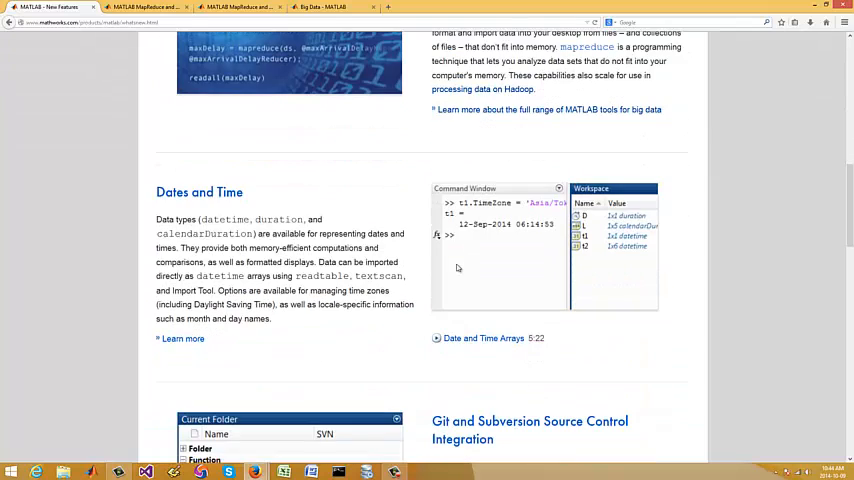
scroll(down, 3)
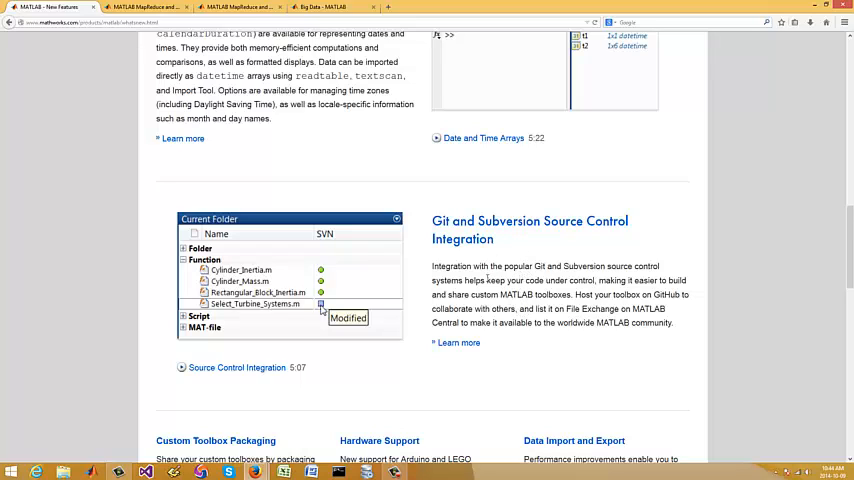
scroll(down, 3)
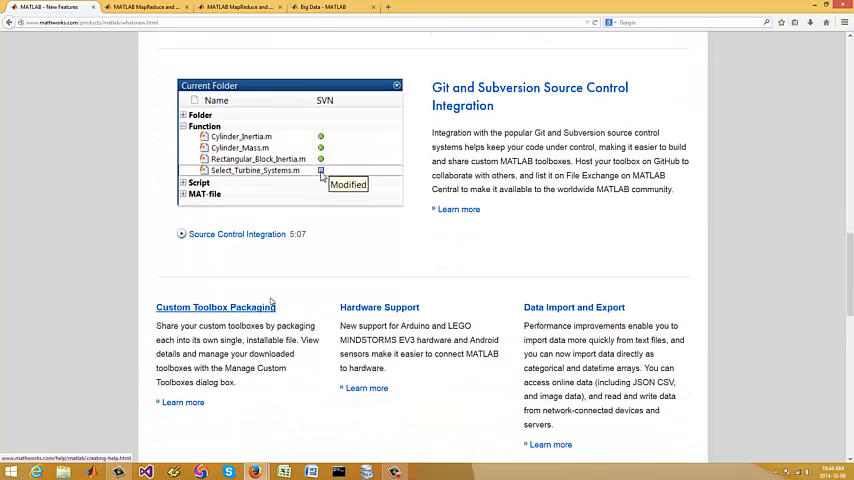
mouse_move(508, 190)
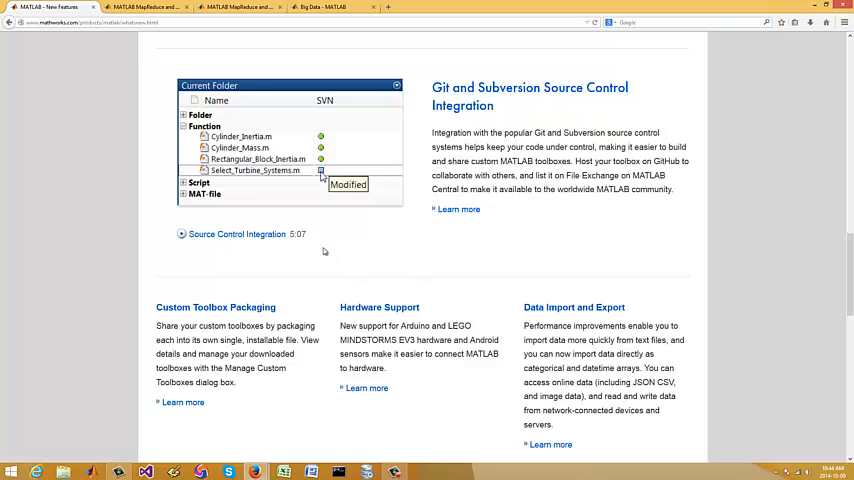
scroll(down, 3)
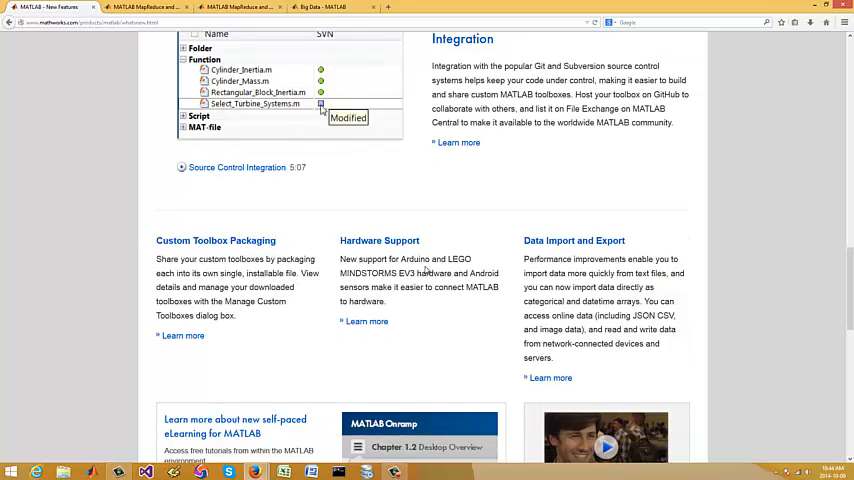
scroll(down, 3)
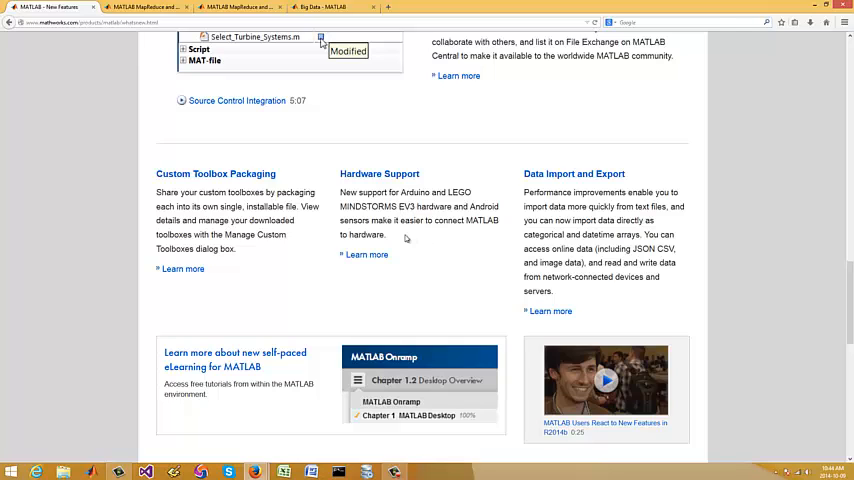
mouse_move(404, 276)
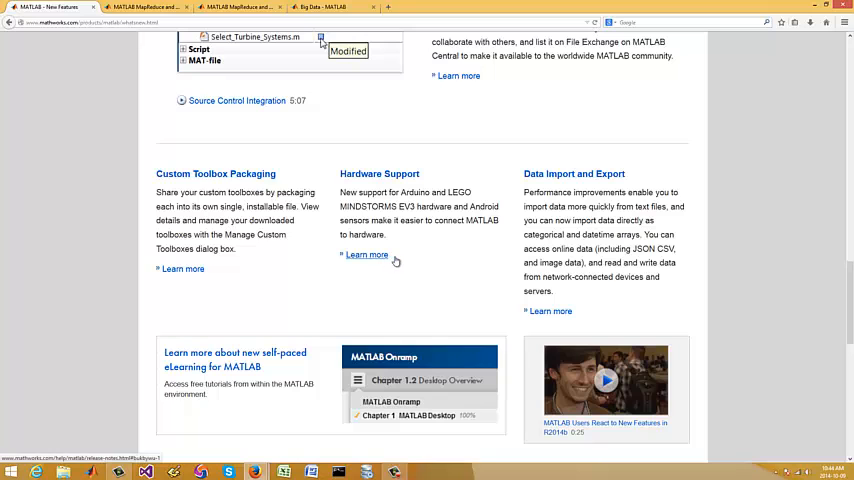
mouse_move(508, 202)
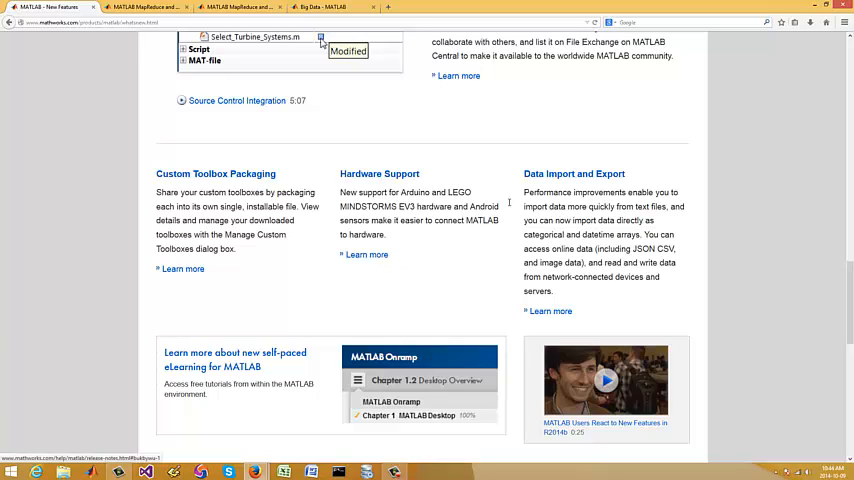
scroll(down, 3)
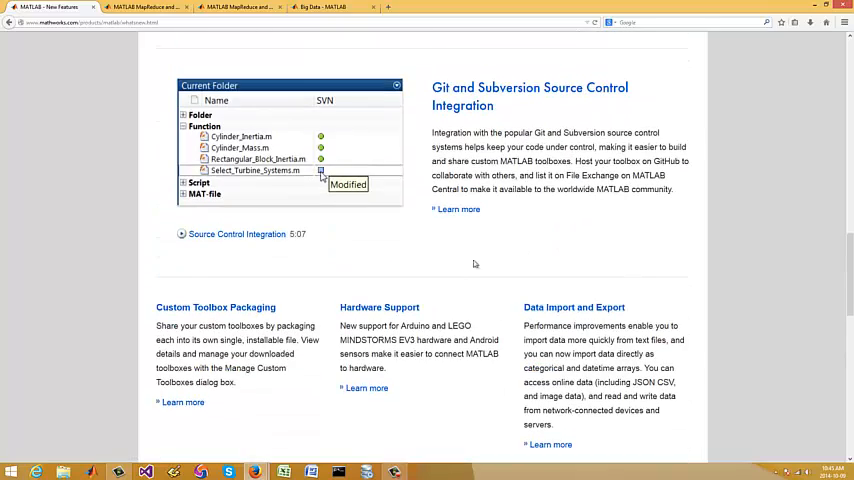
scroll(up, 3)
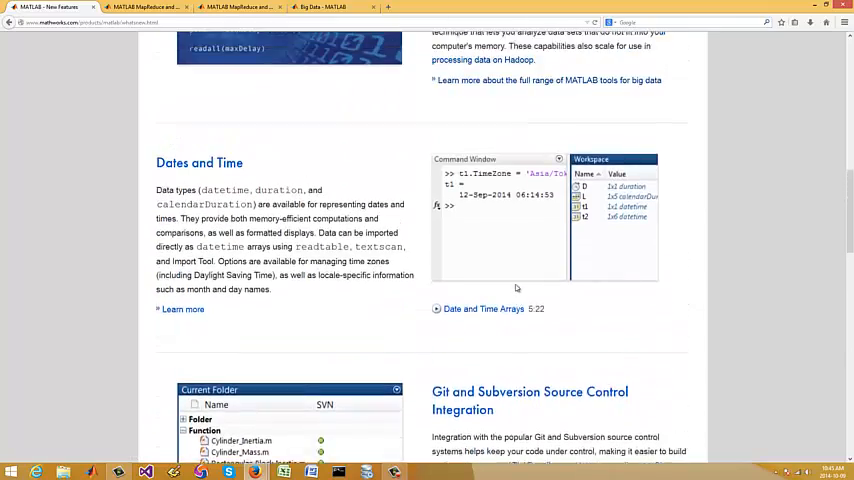
scroll(up, 3)
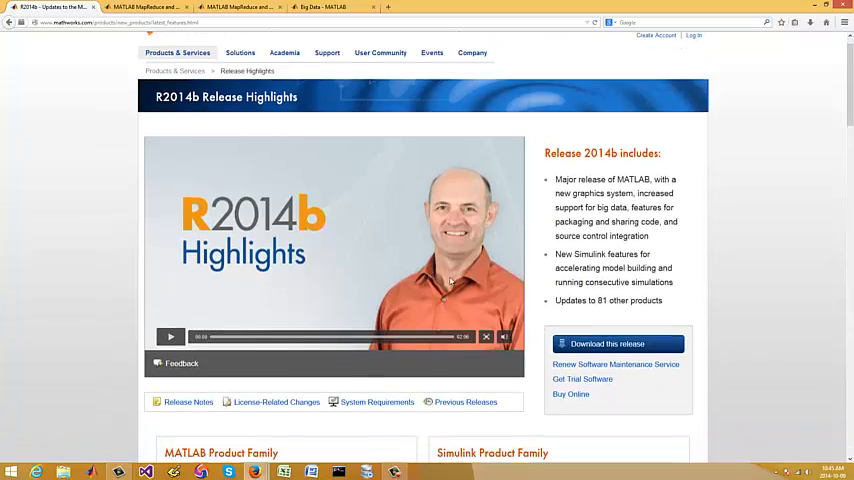
- Scroll through the MATLAB and Simulink product family lists to the Simscape and Stateflow entries
scroll(down, 3)
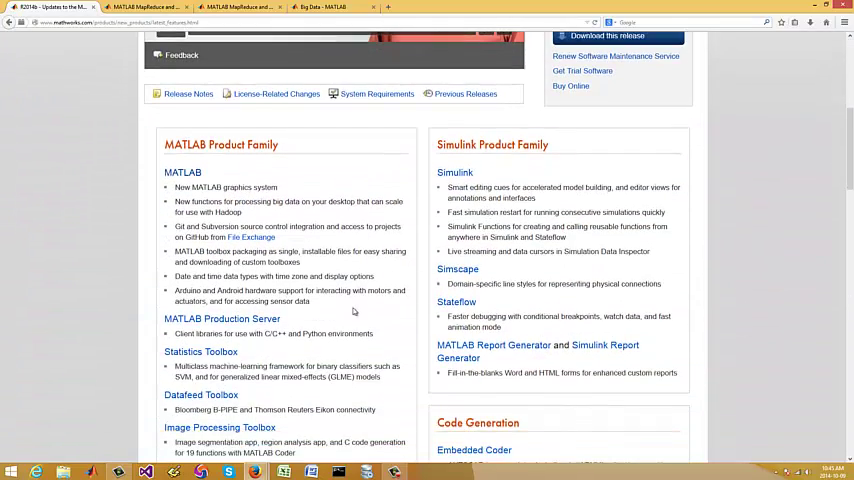
scroll(down, 3)
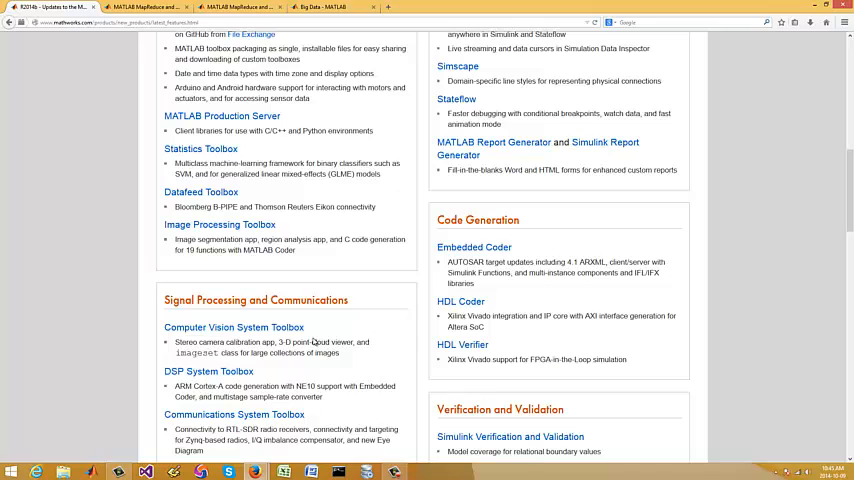
scroll(down, 3)
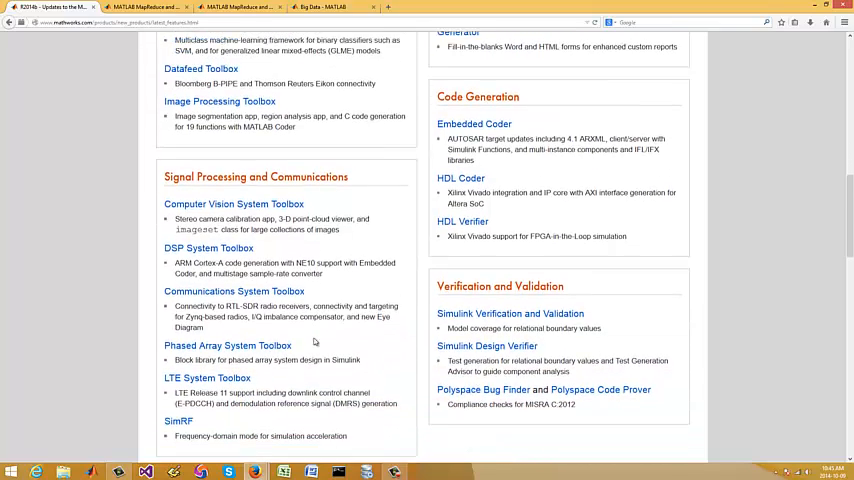
scroll(down, 3)
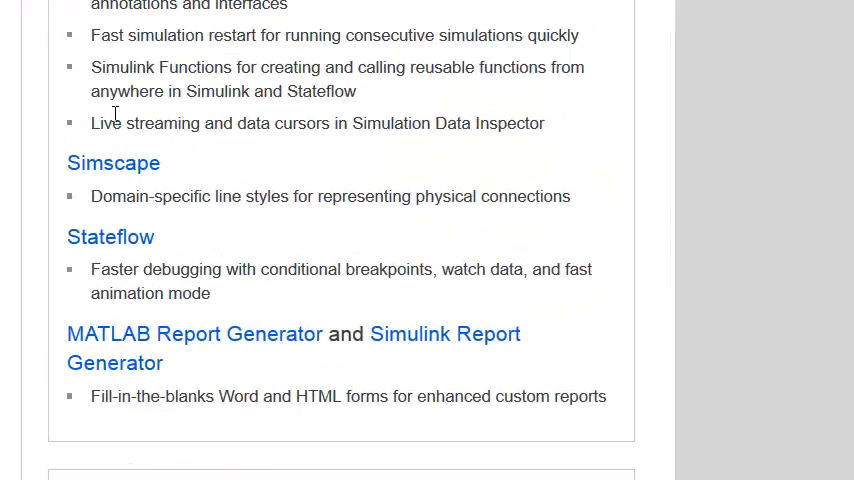
mouse_move(136, 62)
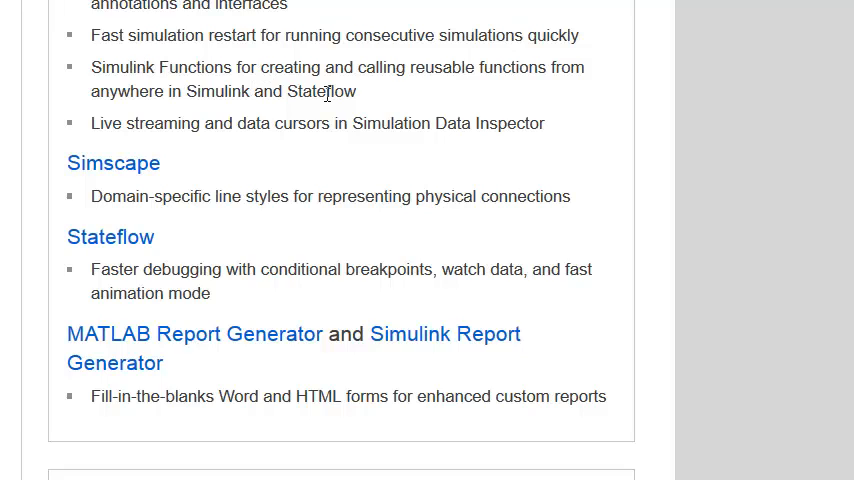
- Drag-select the Simulink line about live streaming and data cursors near the Stateflow entry
drag(100, 122, 324, 122)
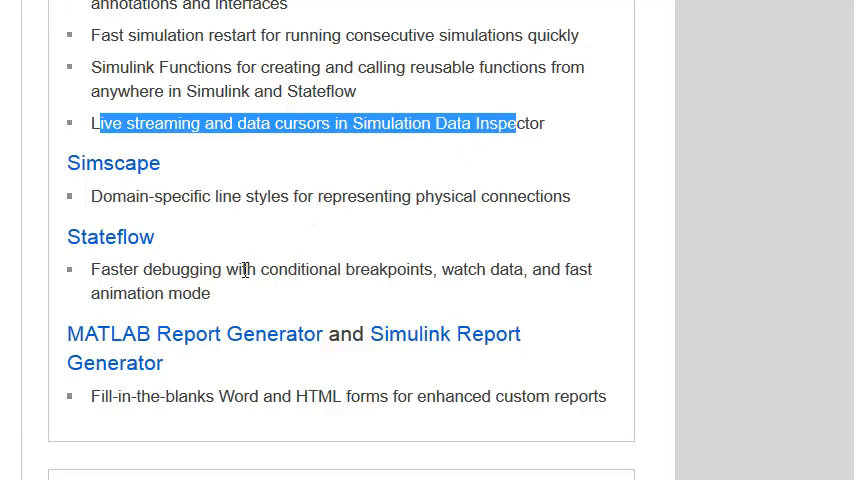
mouse_move(534, 294)
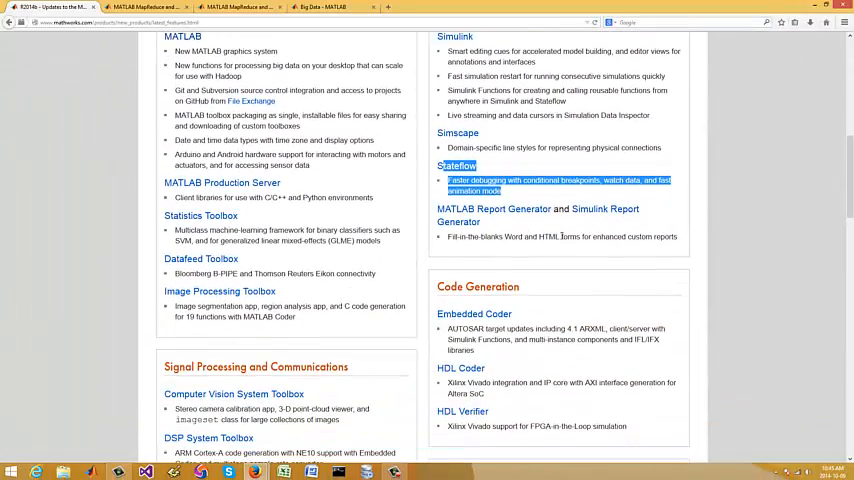
mouse_move(278, 210)
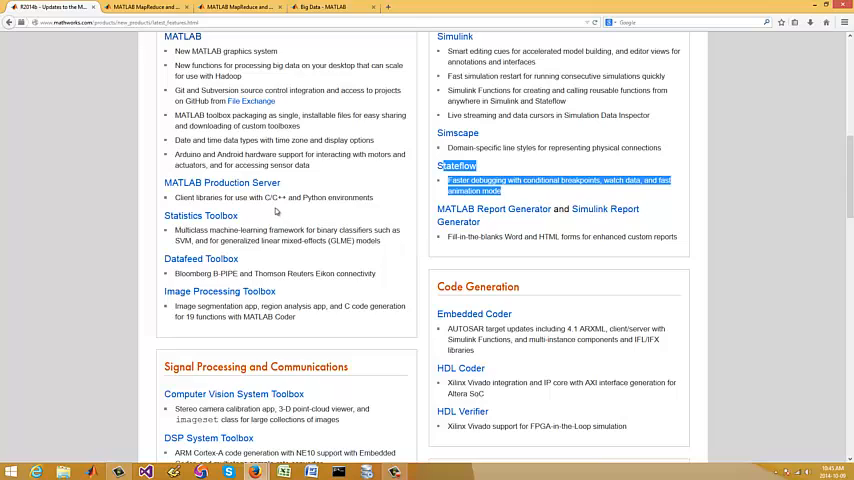
mouse_move(394, 202)
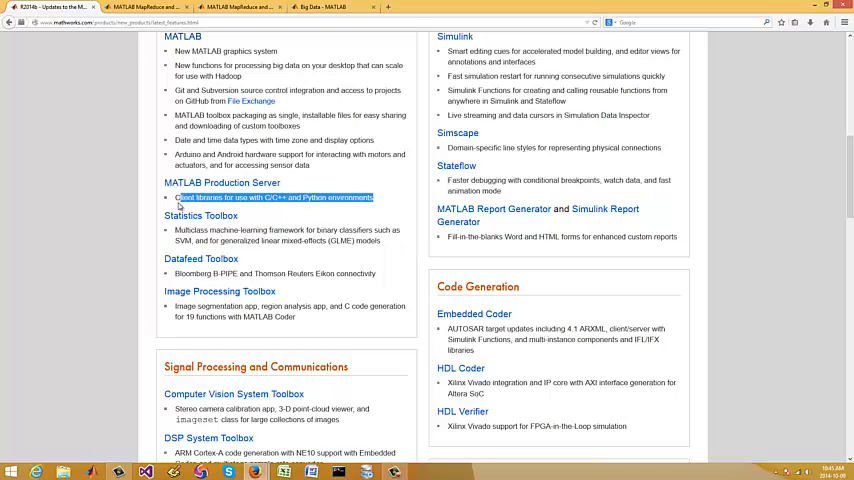
- Clear the selection on the MATLAB Production Server feature line
click(358, 208)
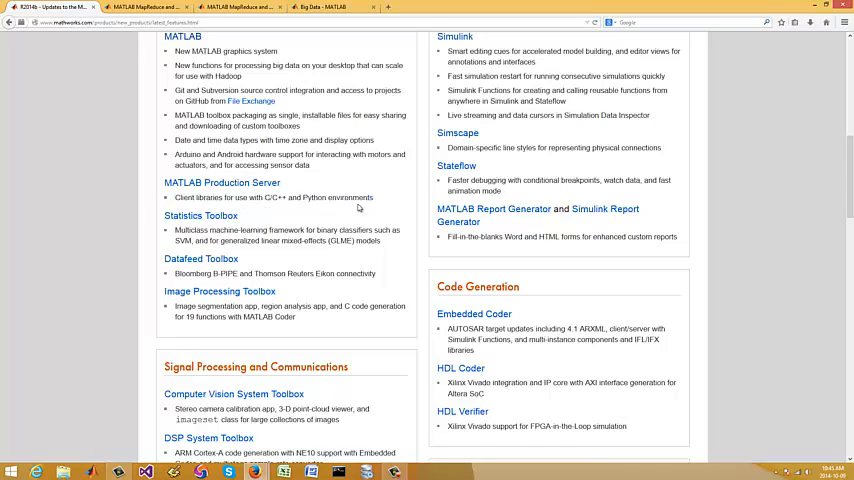
mouse_move(314, 196)
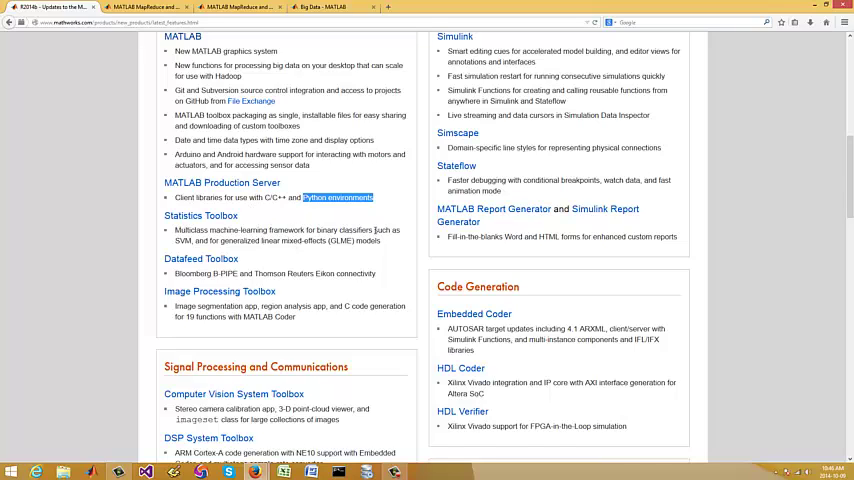
- Highlight the word 'Eikon' in the Datafeed Toolbox Bloomberg/Thomson Reuters connectivity line
scroll(down, 3)
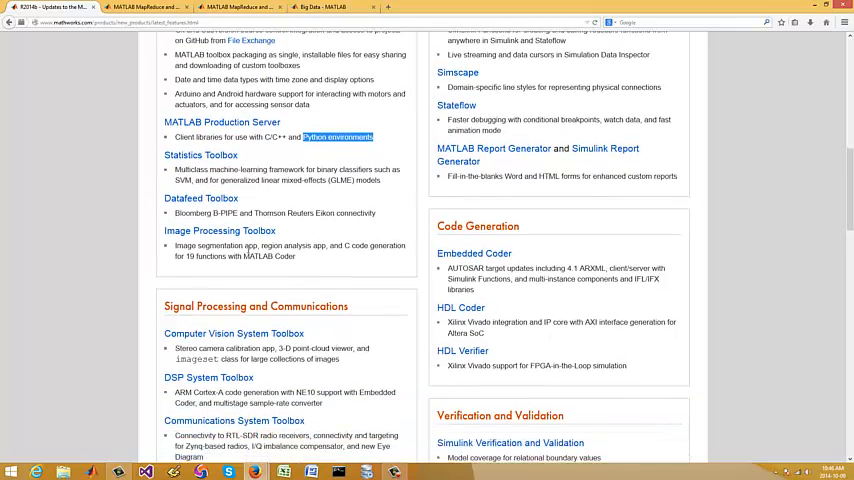
scroll(down, 3)
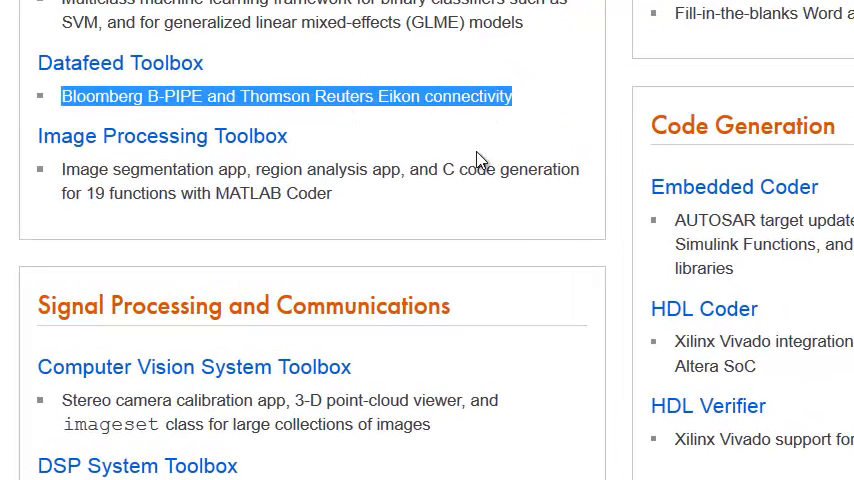
double_click(396, 96)
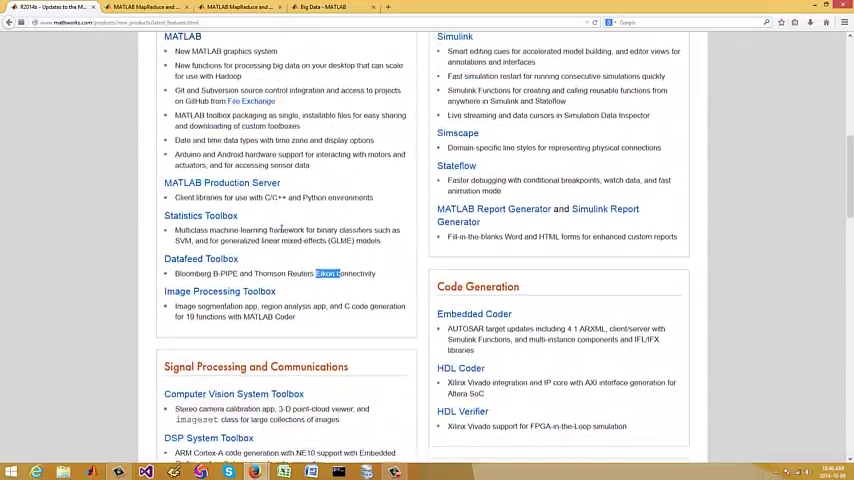
- Highlight the word 'Xilinx' in the HDL Verifier line under Code Generation
scroll(down, 3)
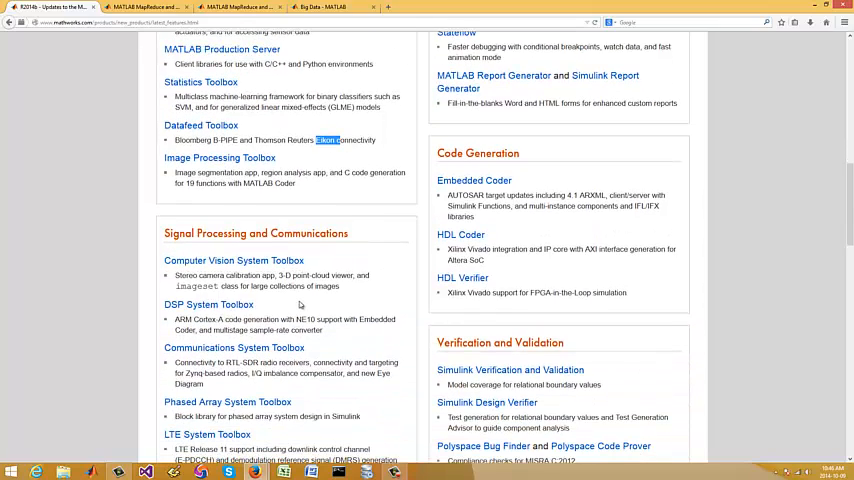
scroll(down, 3)
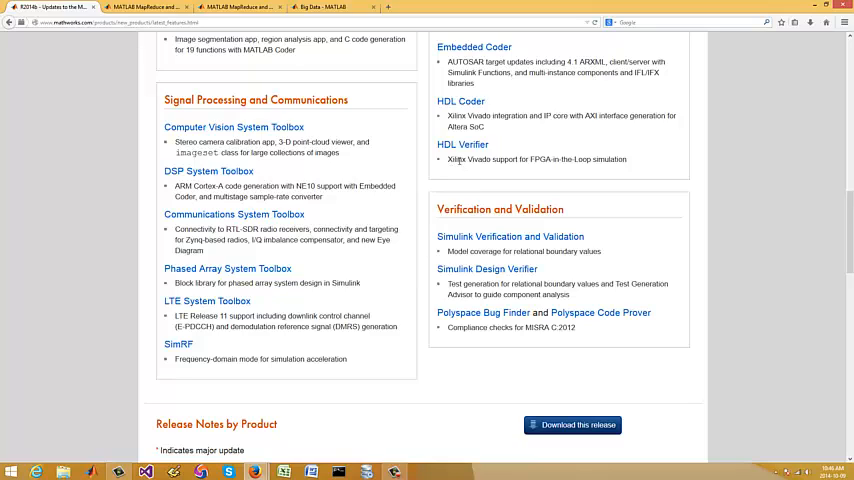
double_click(460, 160)
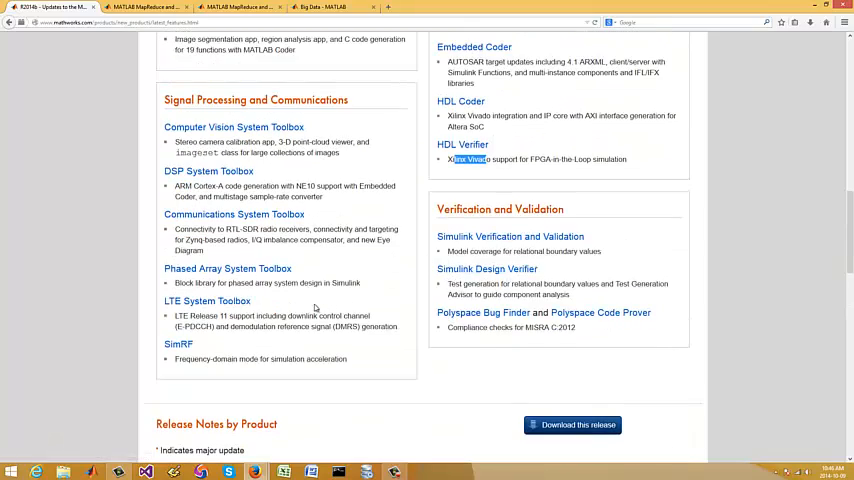
scroll(up, 3)
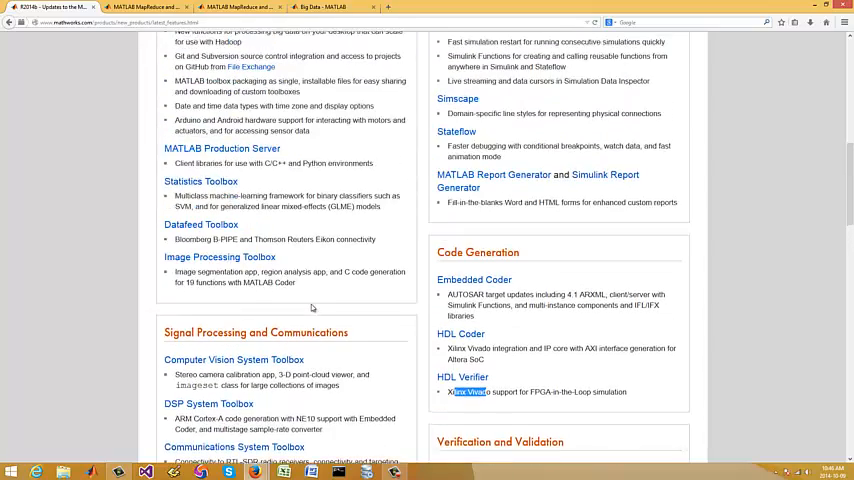
scroll(up, 3)
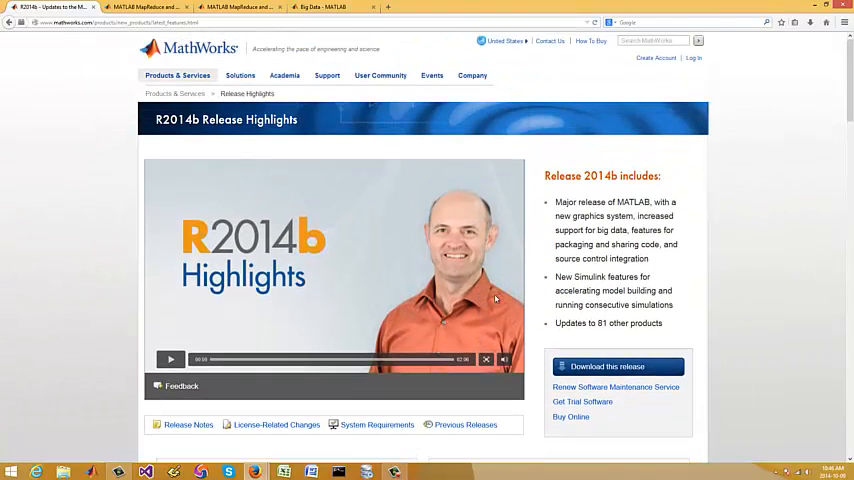
mouse_move(532, 294)
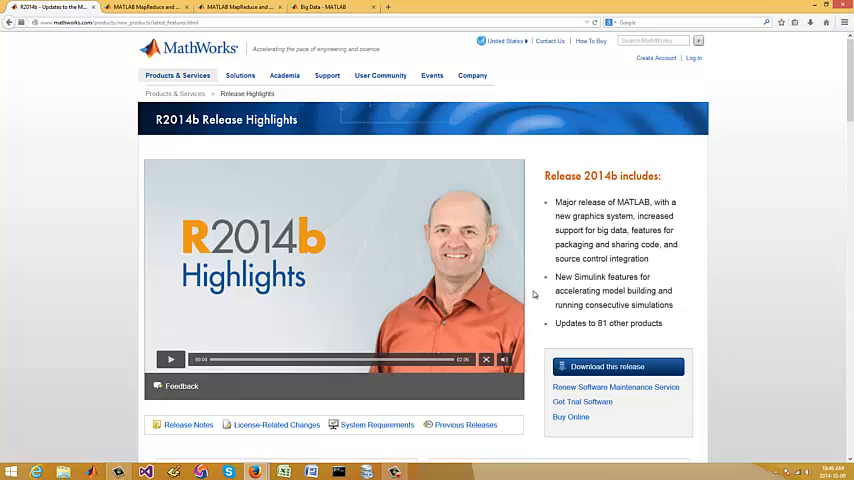
mouse_move(326, 268)
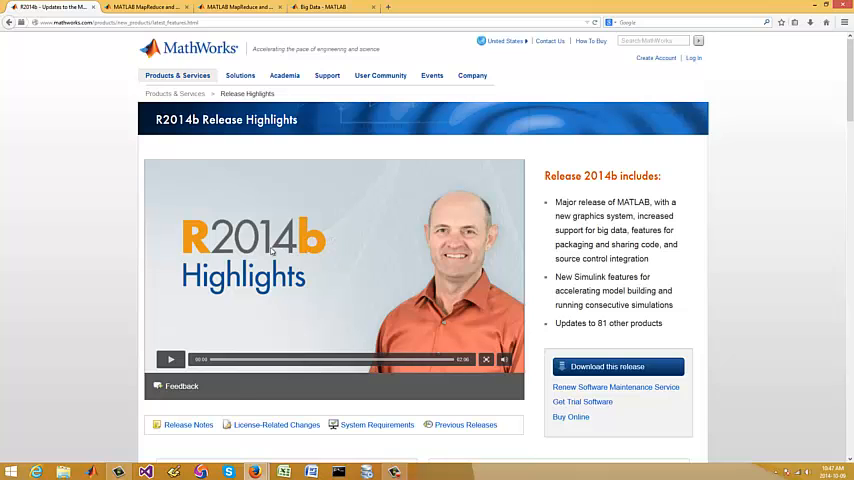
- Scroll to show the MATLAB and Simulink Product Family lists beneath the video banner
scroll(down, 3)
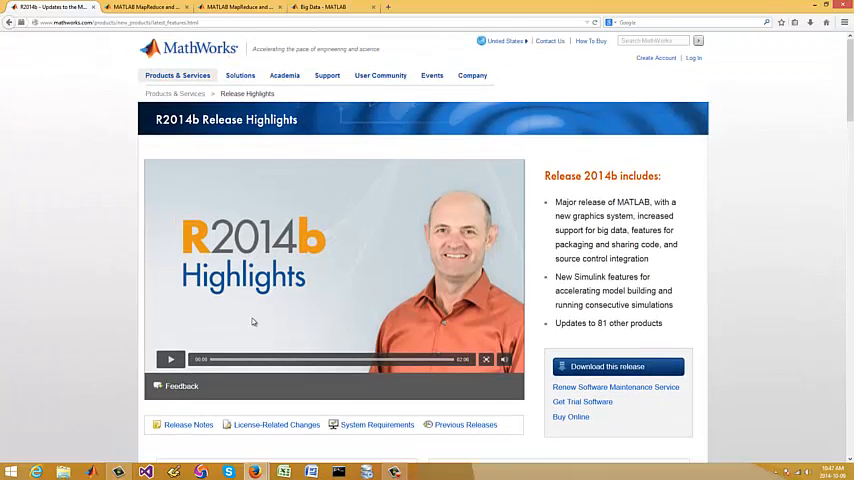
scroll(down, 3)
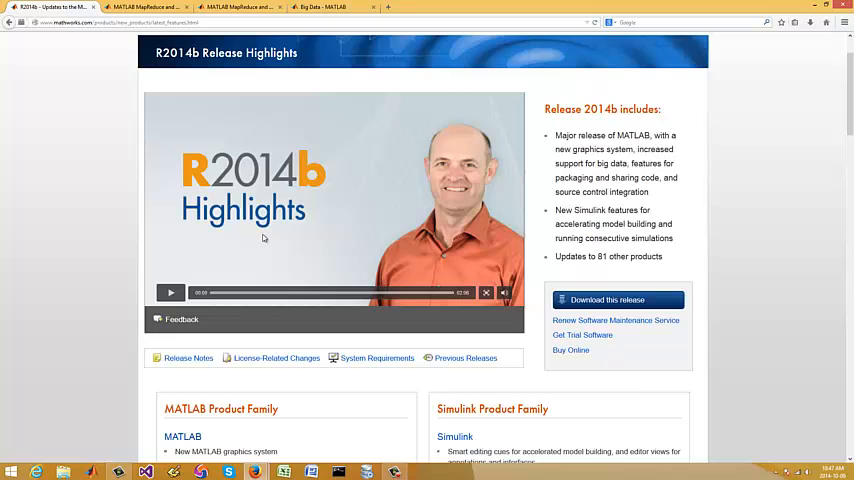
click(172, 292)
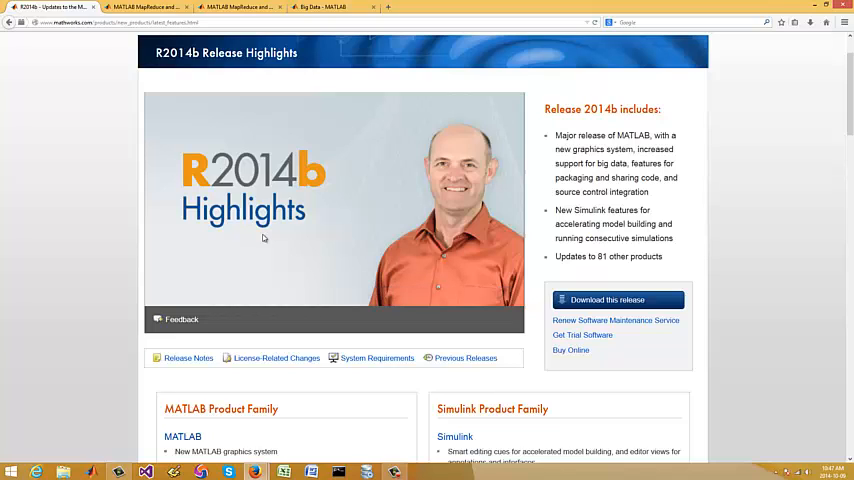
scroll(down, 3)
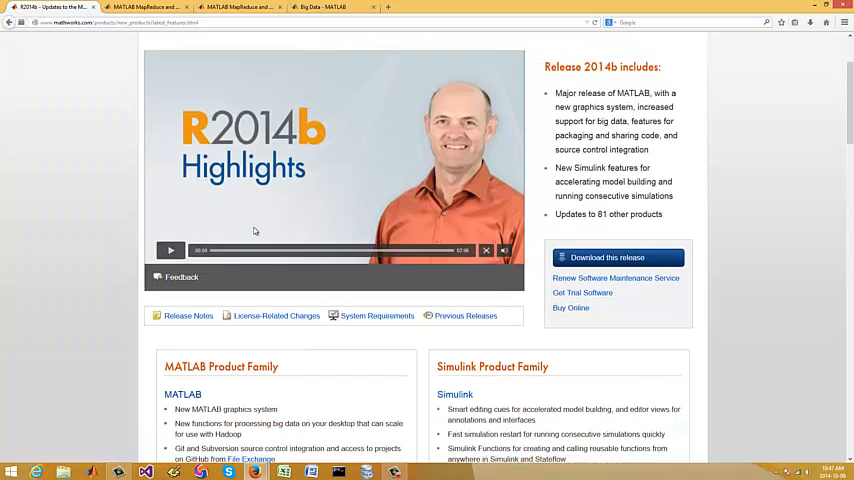
scroll(down, 3)
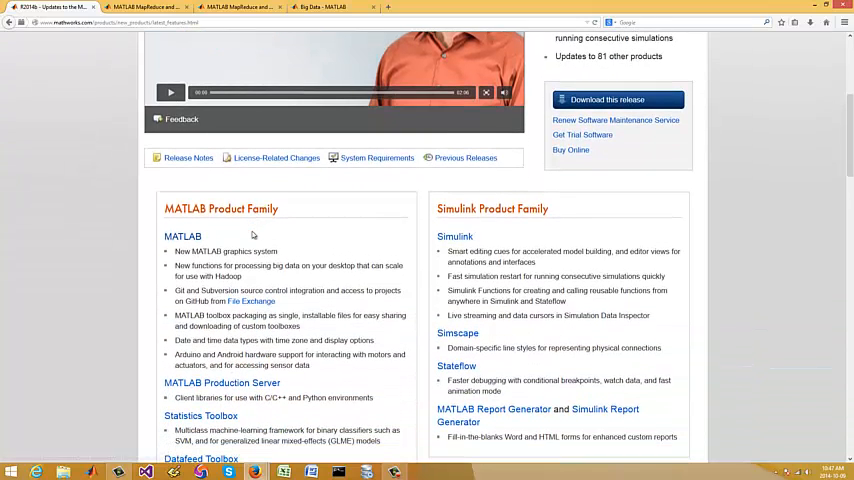
mouse_move(308, 250)
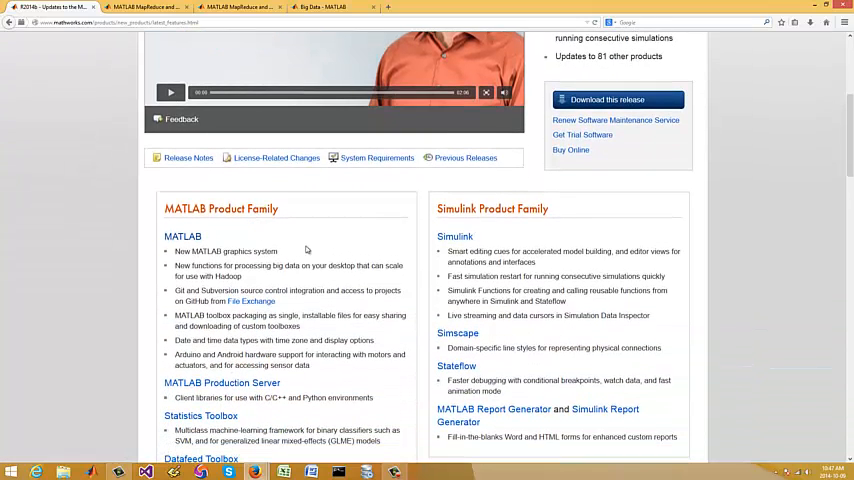
scroll(up, 3)
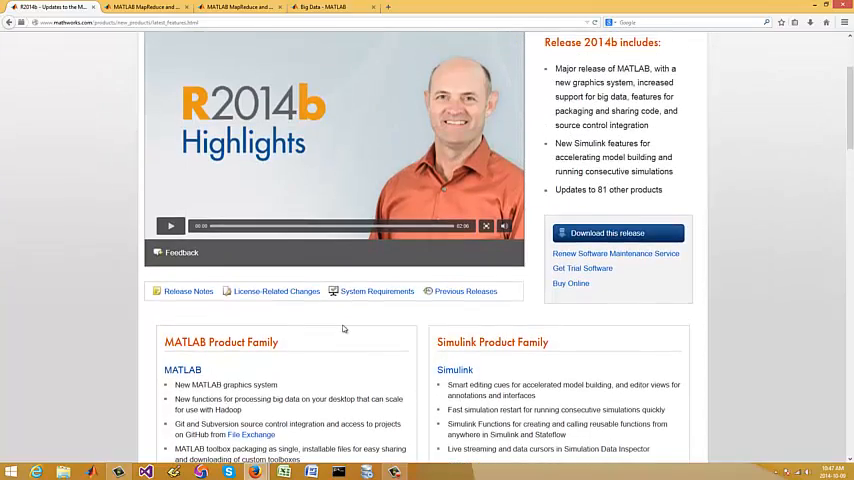
scroll(up, 3)
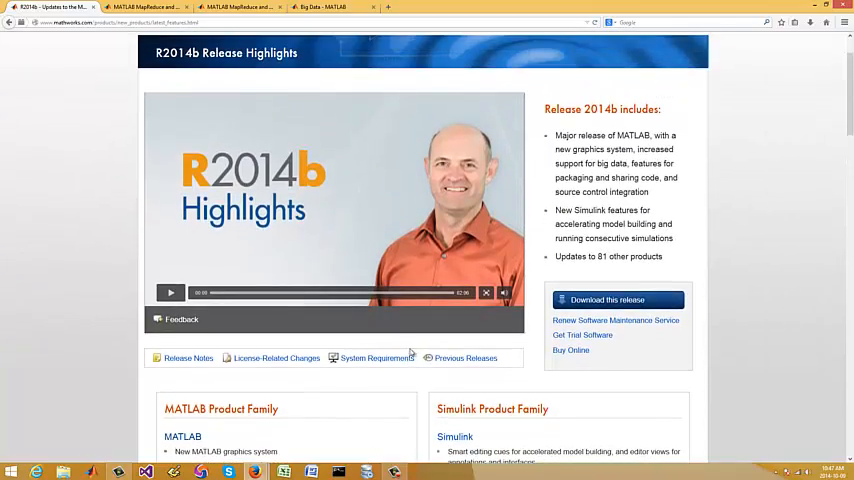
scroll(down, 3)
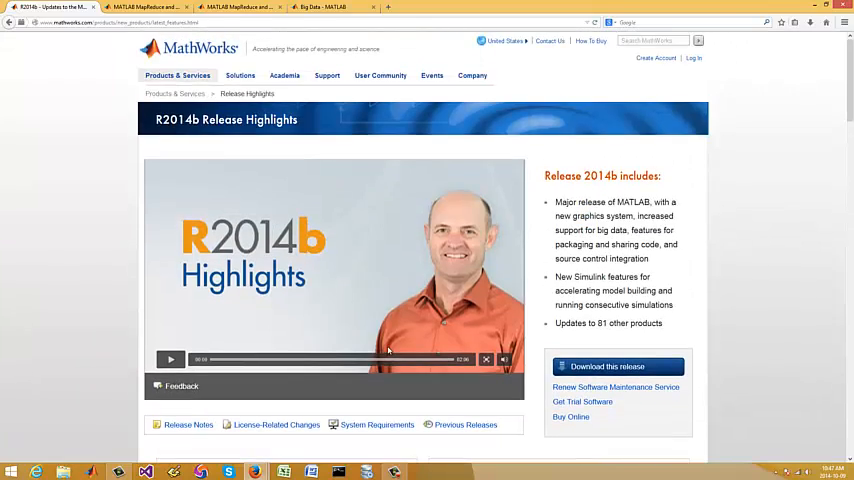
mouse_move(262, 208)
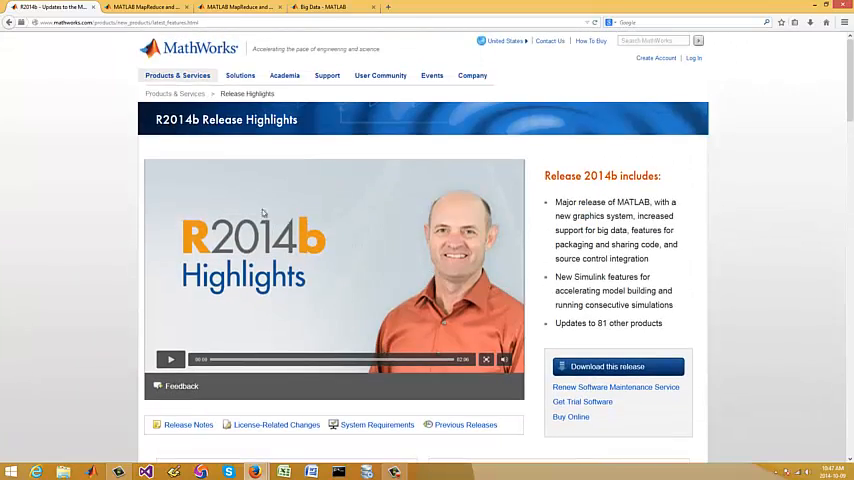
mouse_move(308, 312)
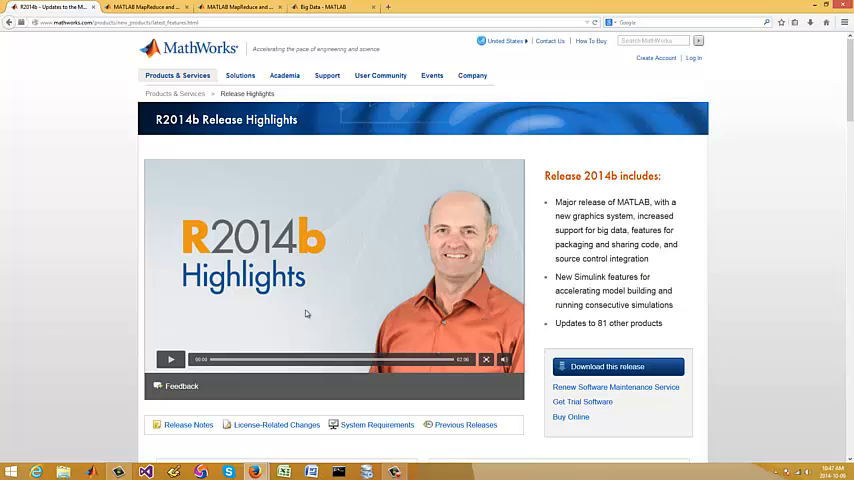
scroll(down, 3)
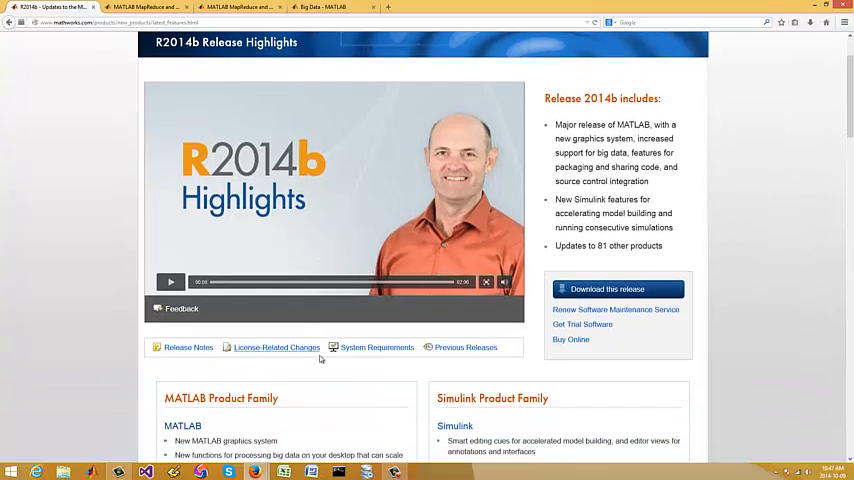
scroll(down, 3)
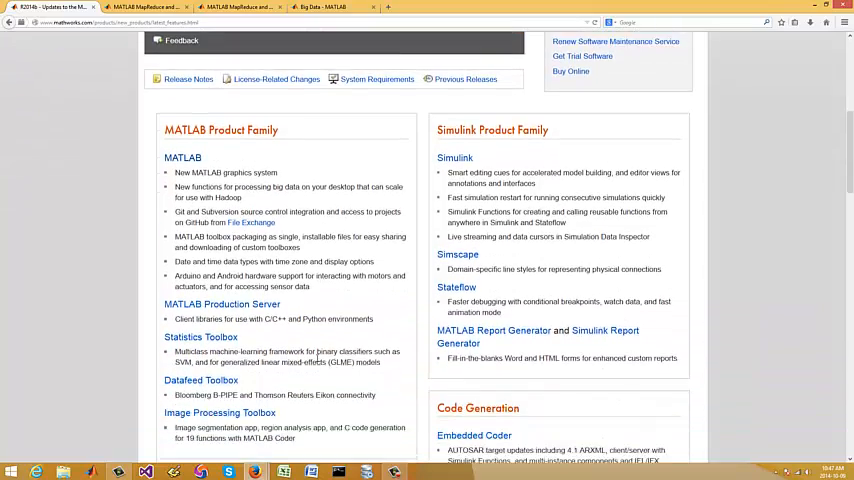
scroll(down, 3)
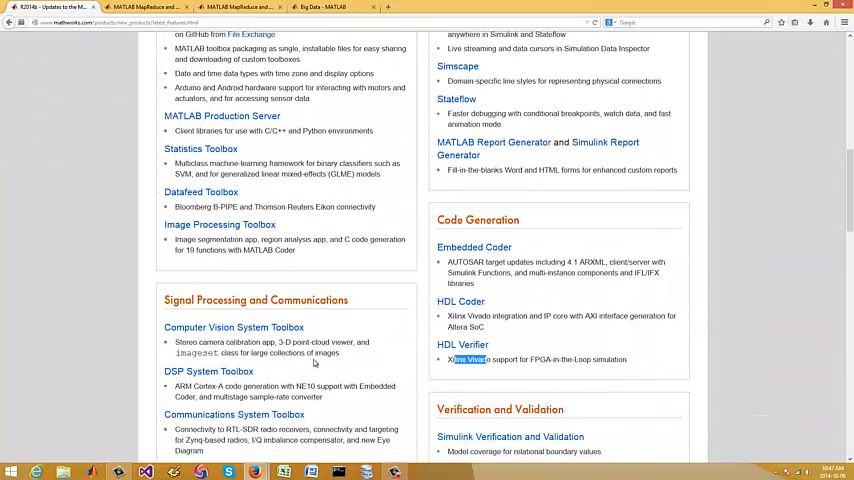
scroll(up, 3)
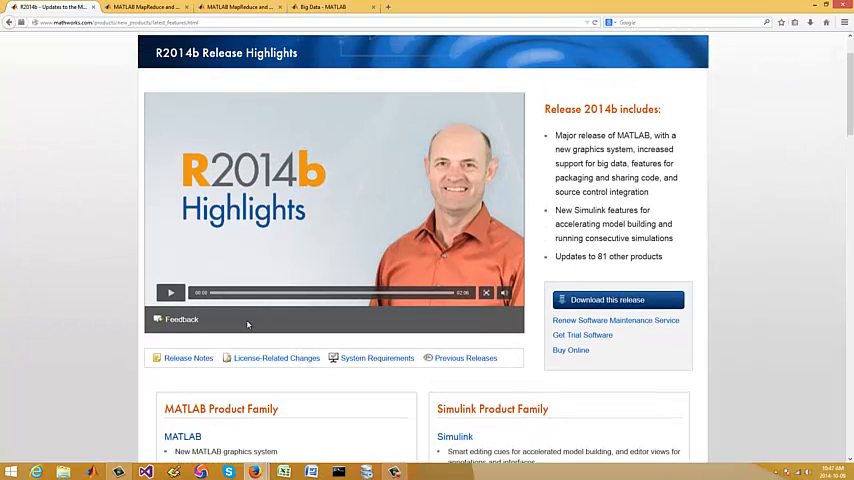
scroll(down, 3)
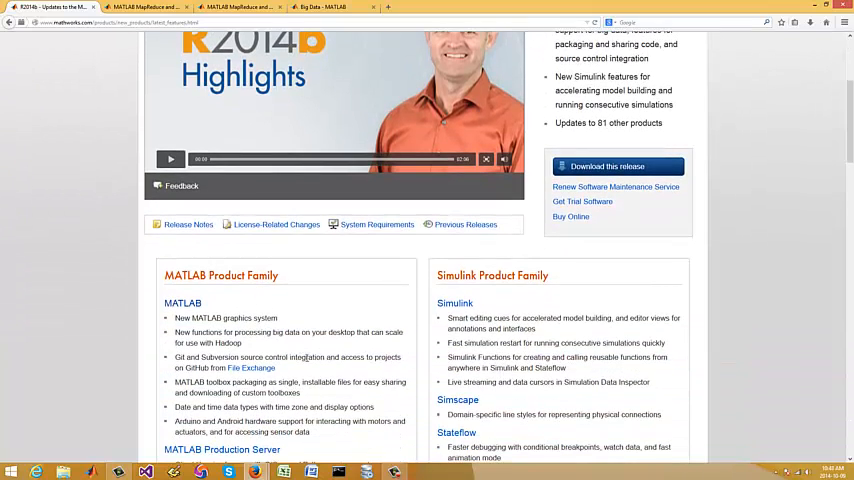
scroll(down, 3)
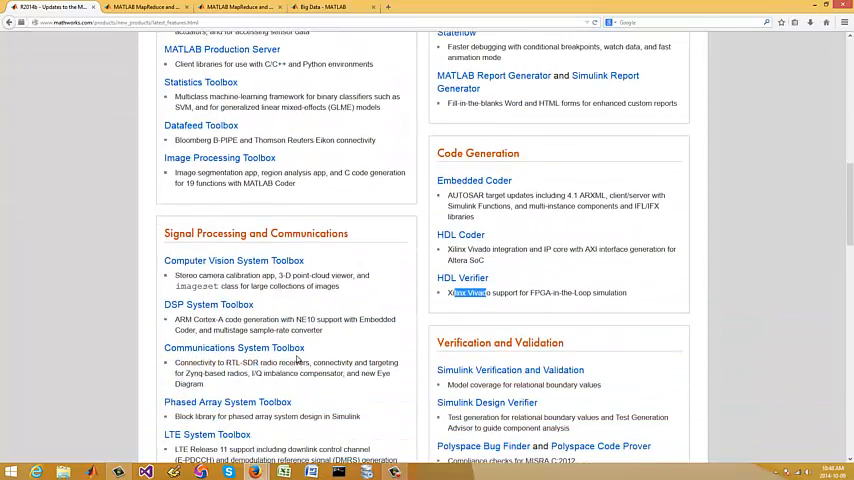
scroll(up, 3)
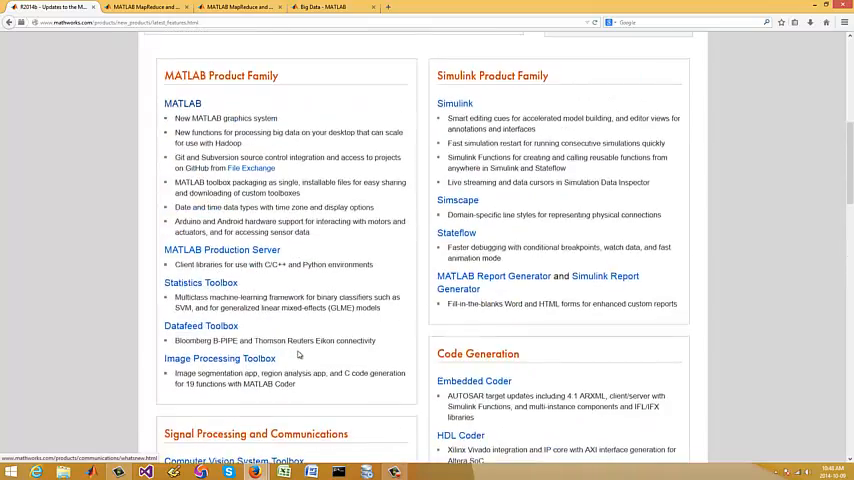
scroll(up, 3)
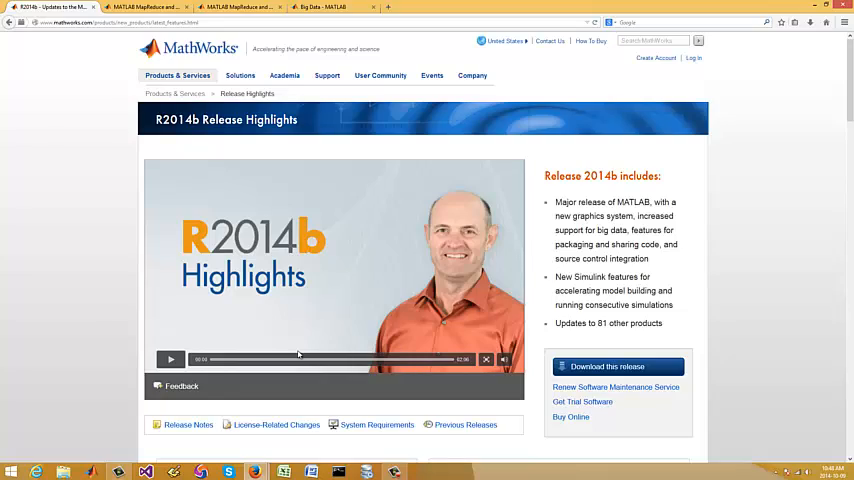
scroll(down, 3)
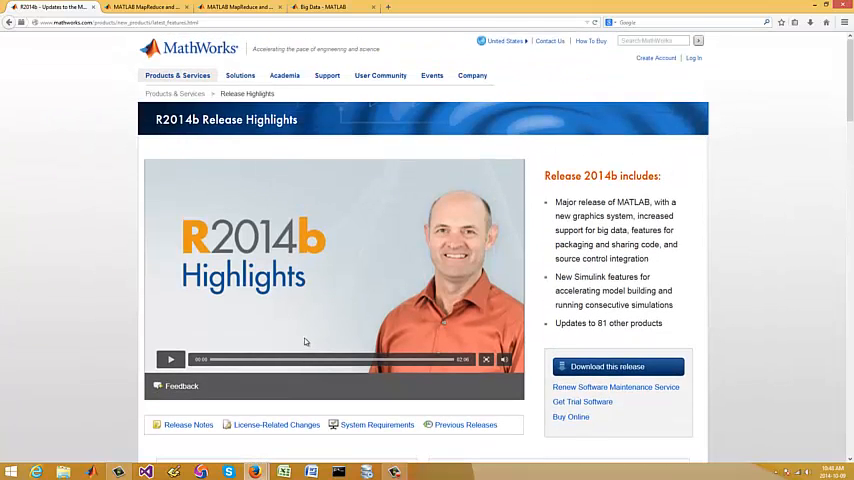
scroll(down, 3)
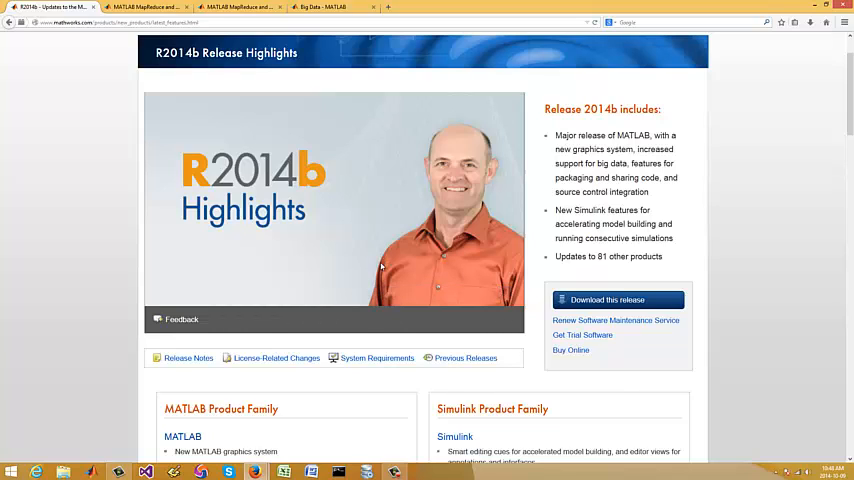
scroll(down, 3)
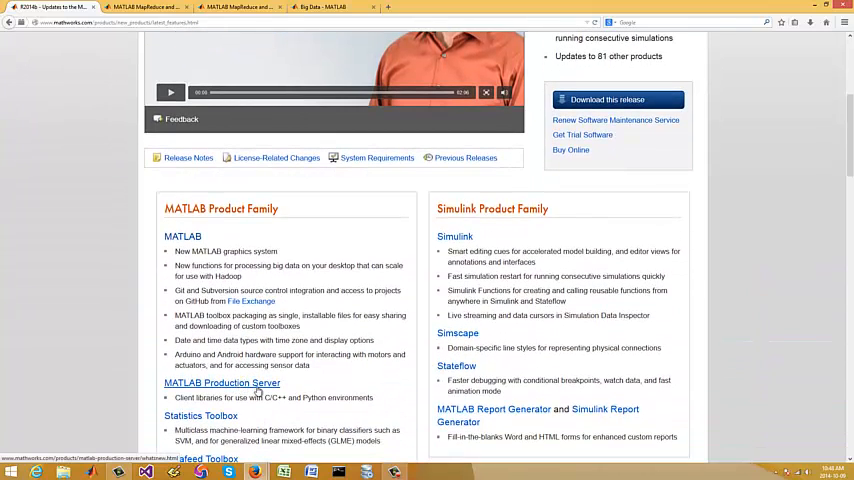
scroll(down, 3)
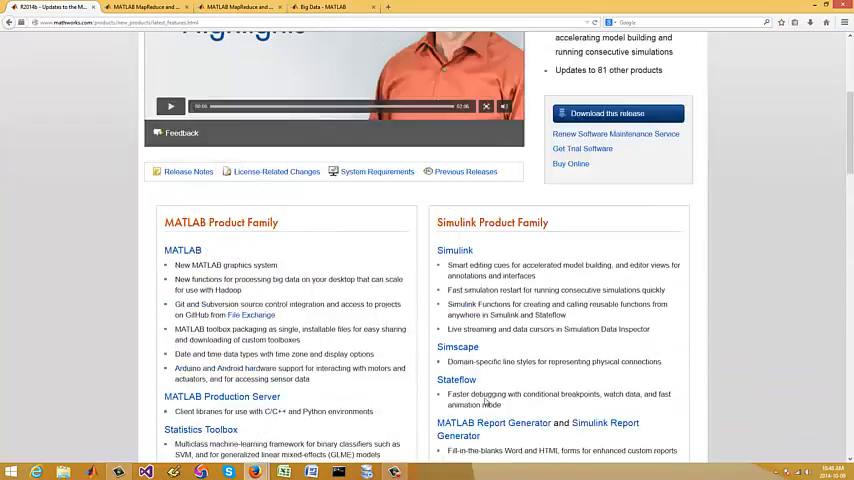
scroll(up, 3)
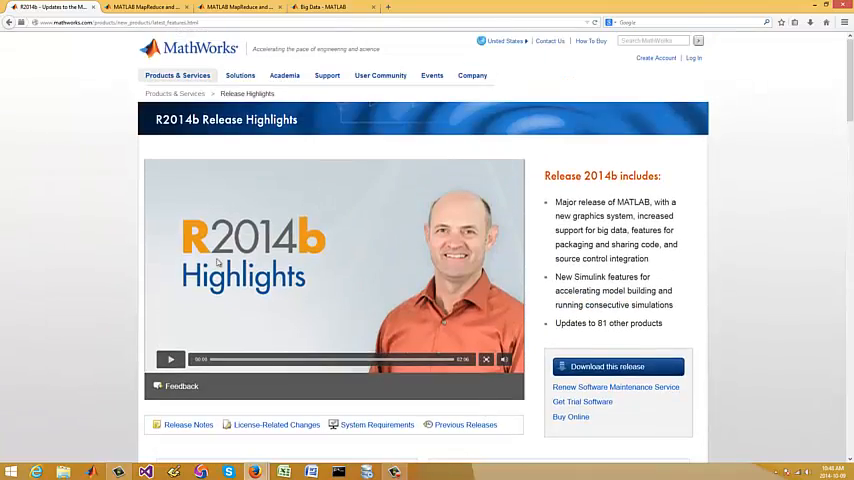
mouse_move(276, 258)
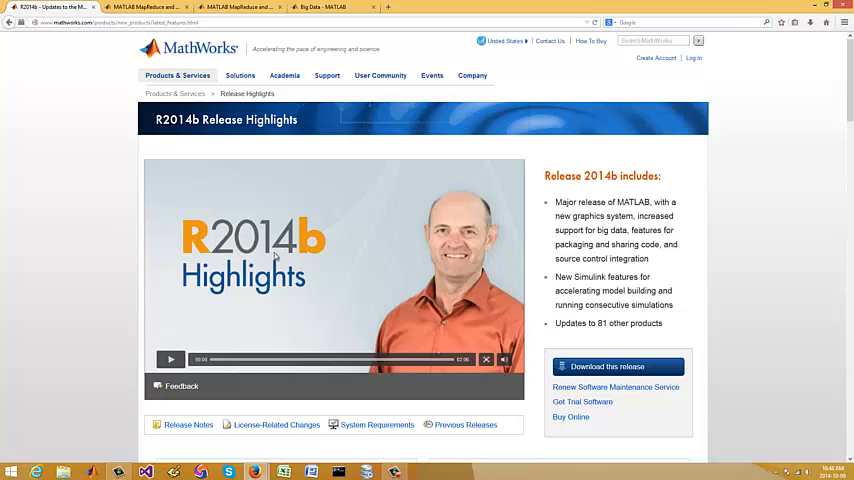
scroll(down, 3)
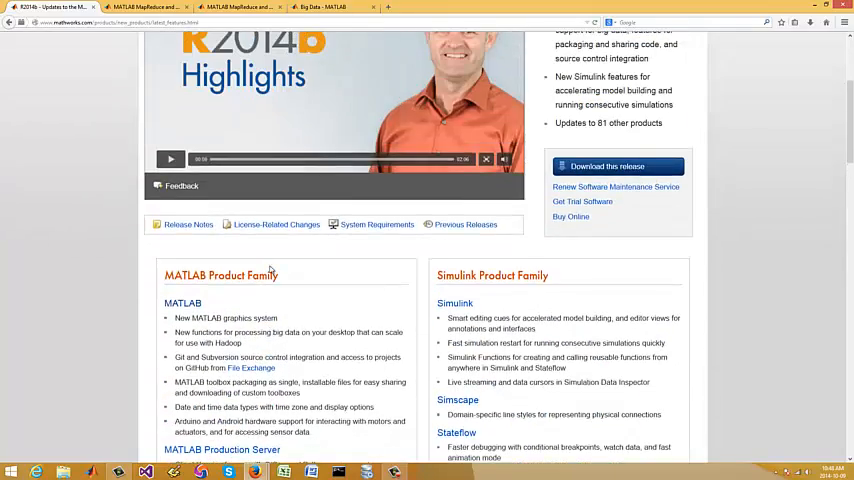
scroll(up, 3)
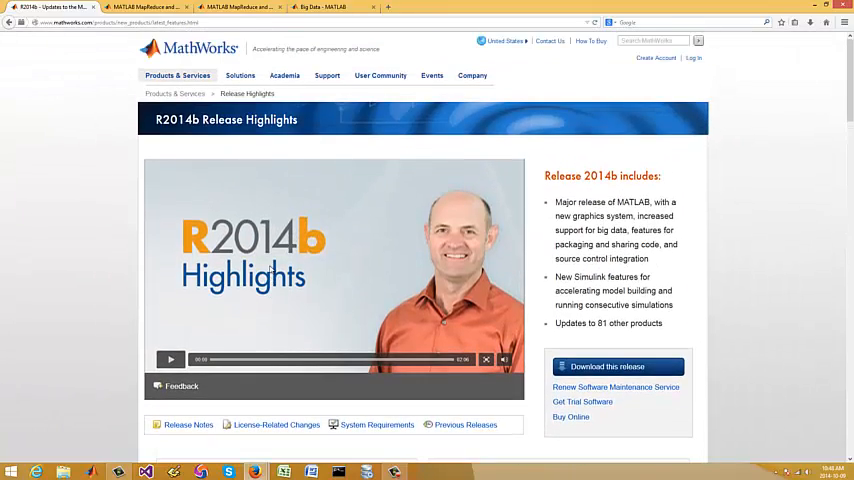
scroll(down, 3)
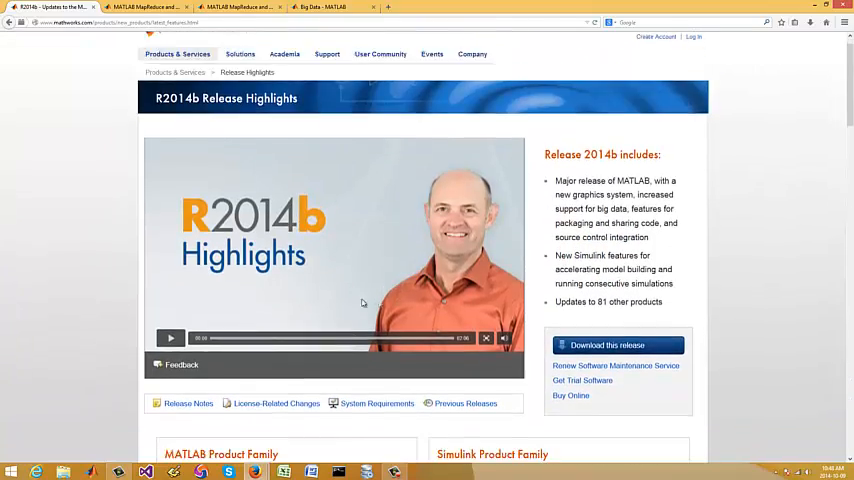
scroll(down, 3)
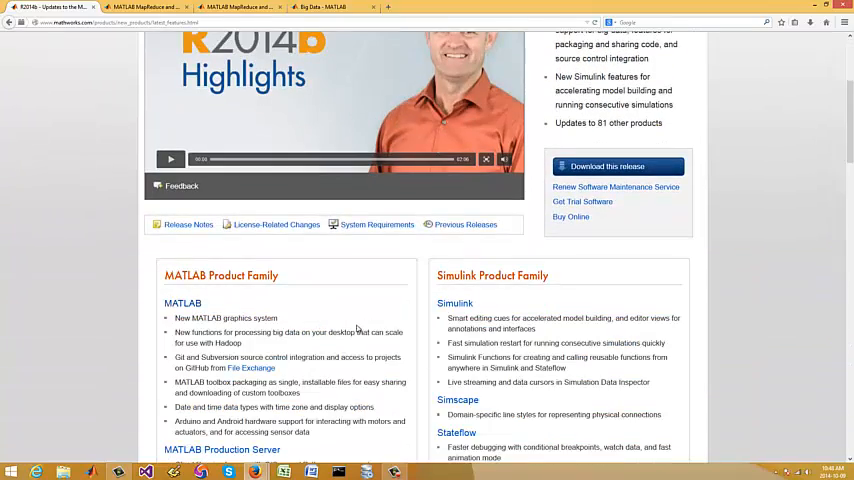
scroll(down, 3)
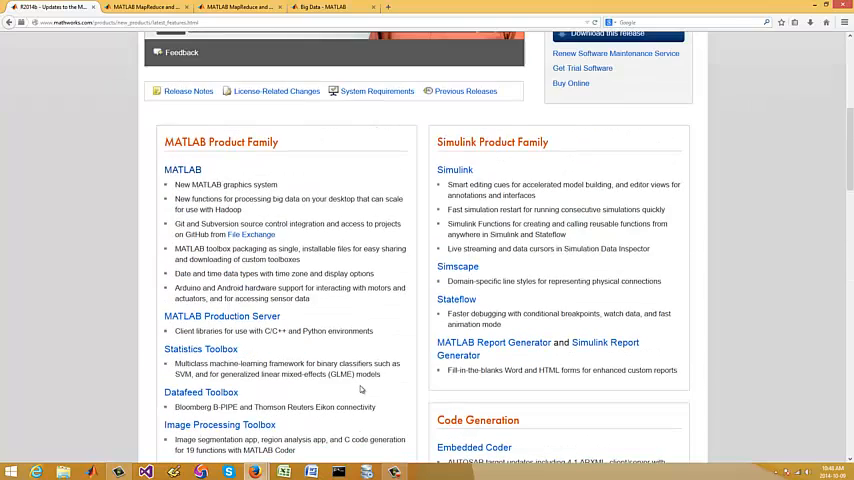